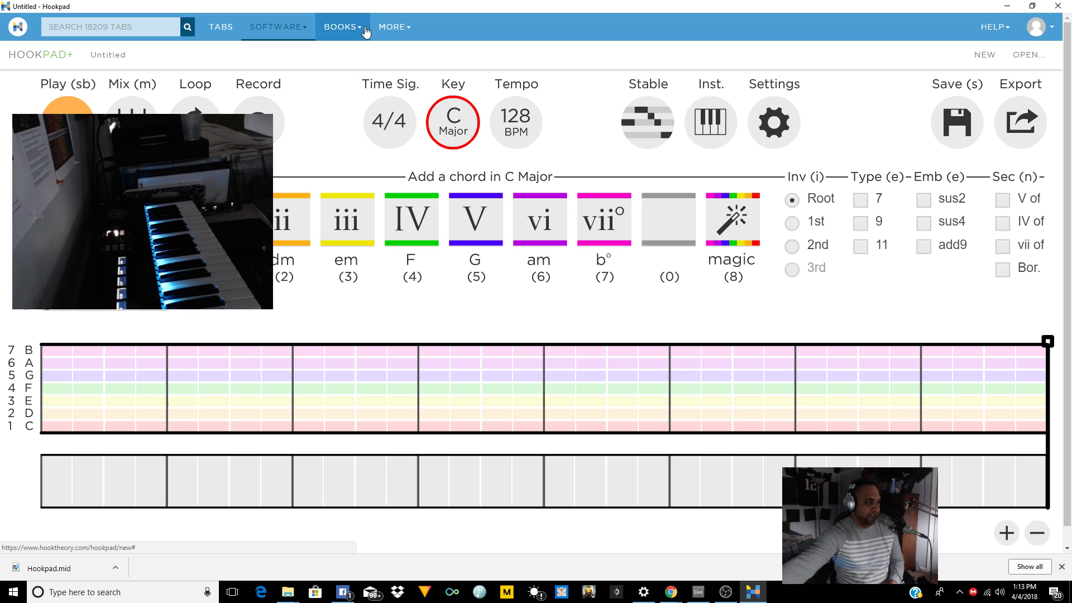
- Enter the chord progression em, am, G, F, G, C into the chord track
left_click(474, 218)
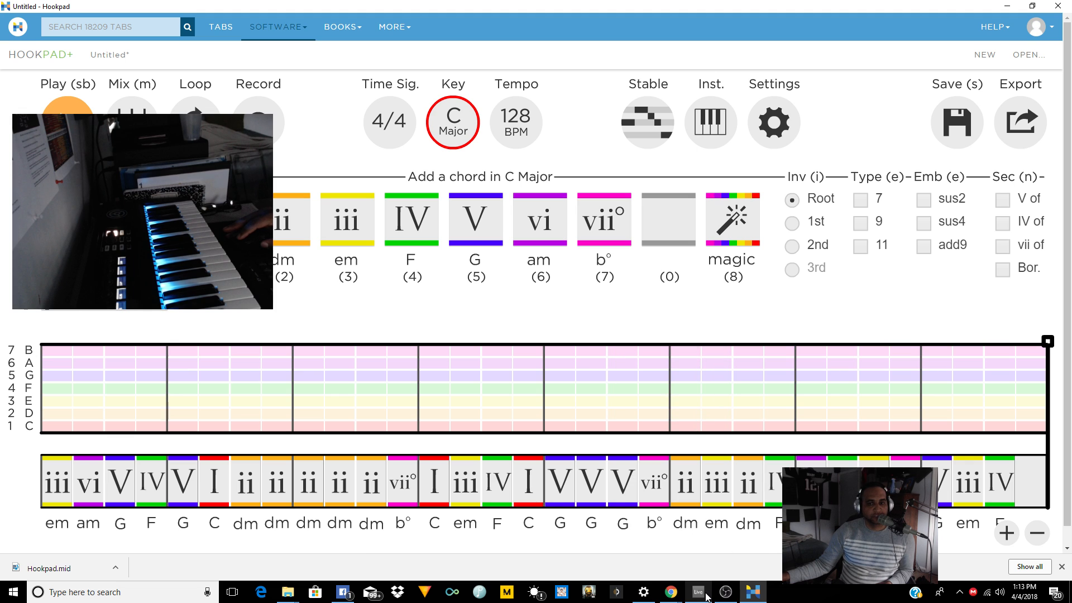
- Show the Kontakt 5 instrument on Ableton track 1, then return to Hookpad
left_click(697, 592)
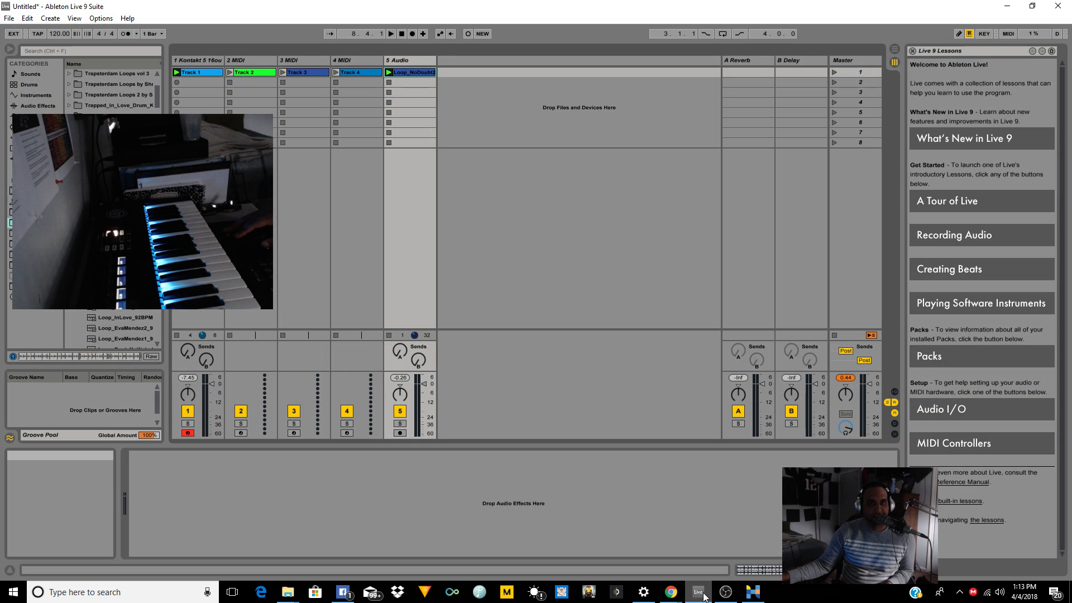
mouse_move(198, 61)
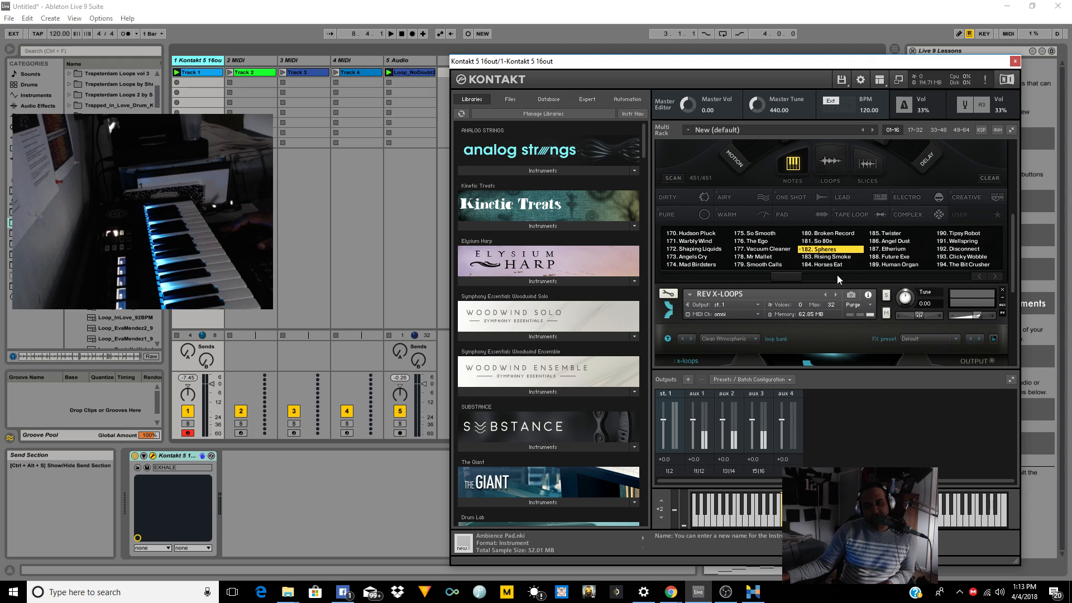
left_click(893, 249)
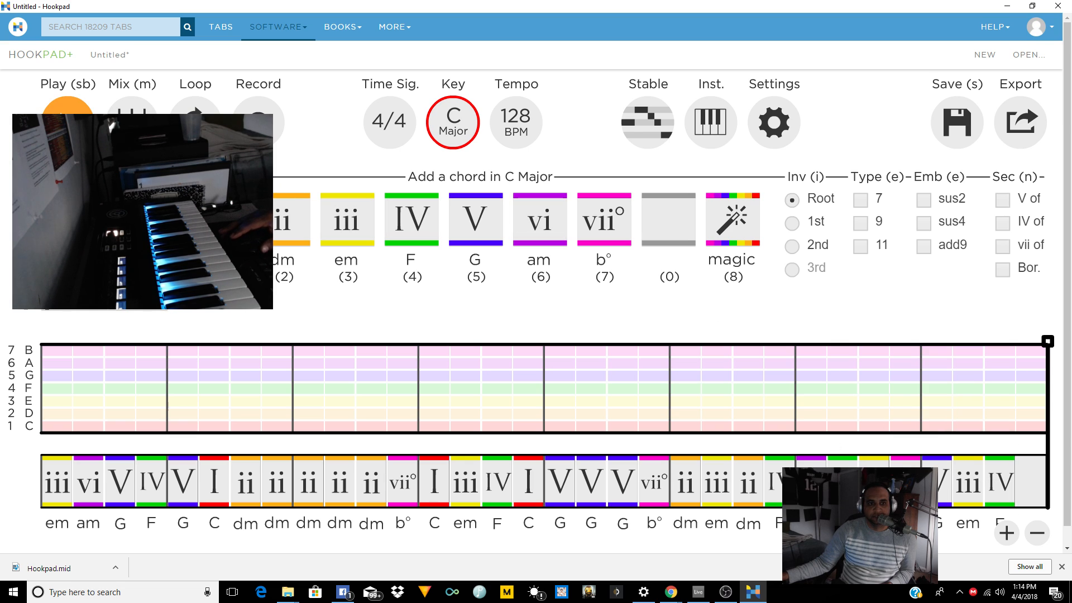
- Switch to the melody track and play melody notes across all eight bars
left_click(67, 110)
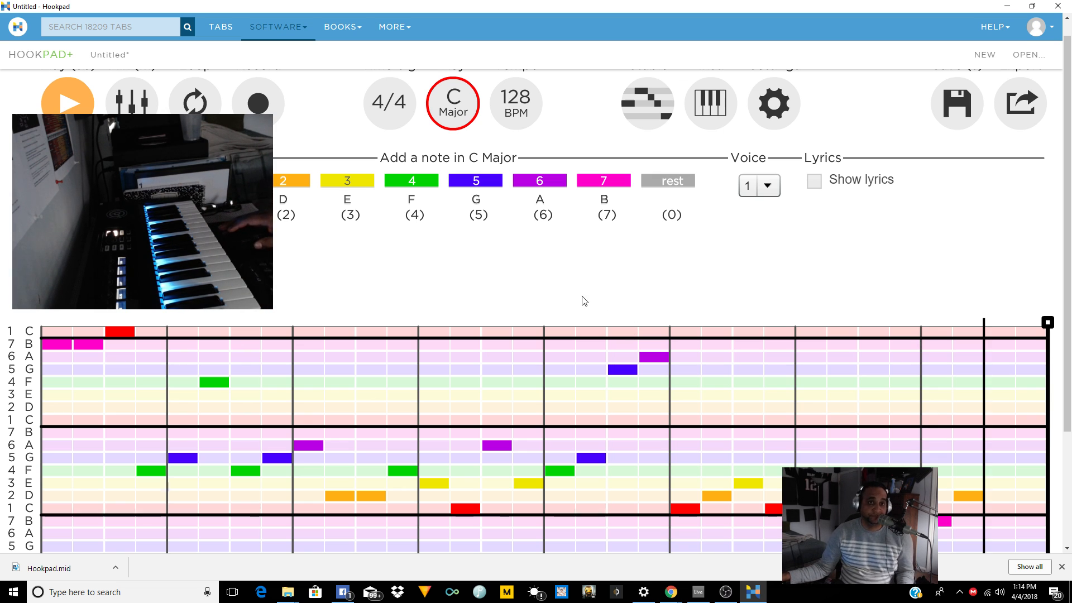
- Finish the melody with a high C and a B in bar 8
scroll("down", 3)
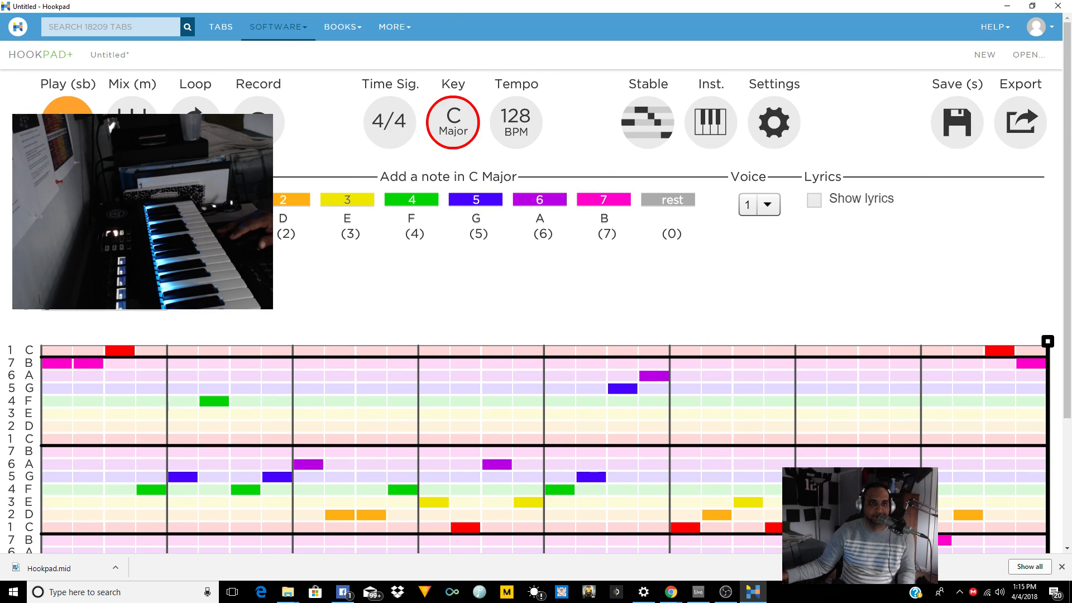
left_click(67, 117)
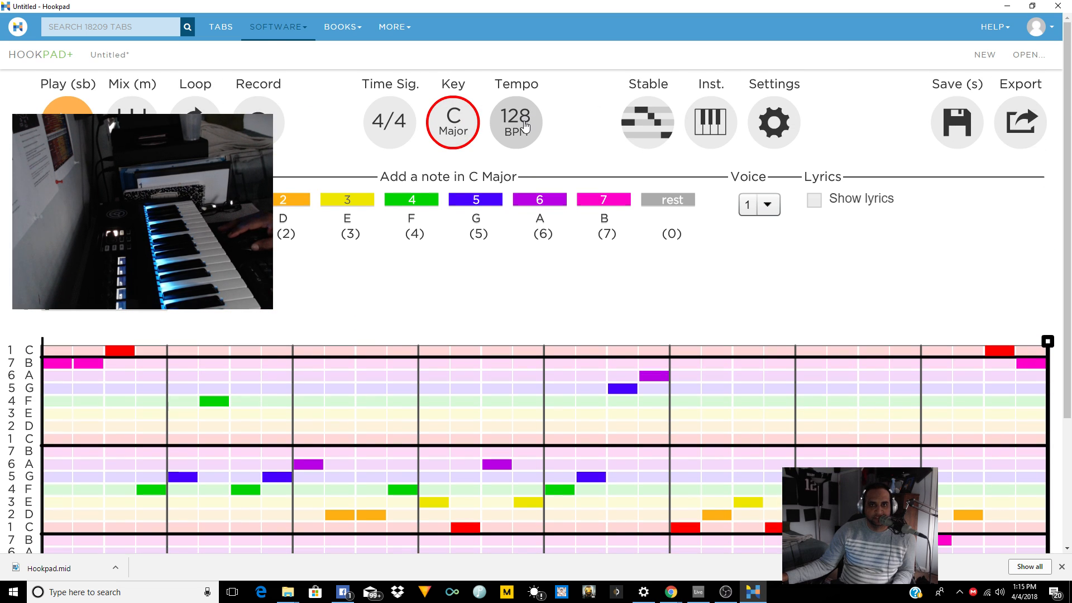
- Lower the song tempo from 128 to 120 BPM
left_click(516, 121)
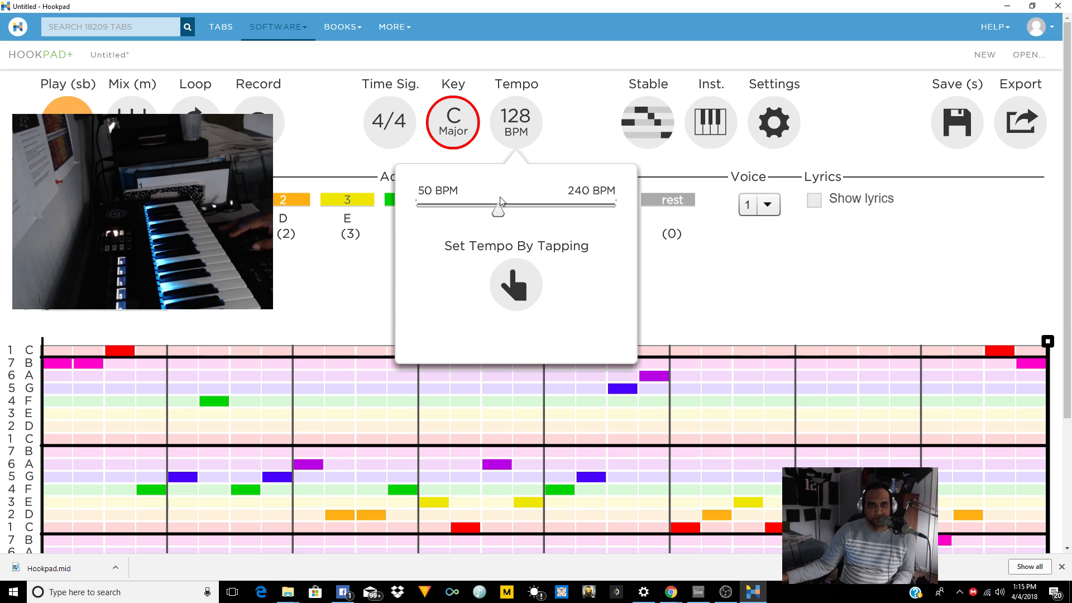
left_click_drag(498, 211, 490, 210)
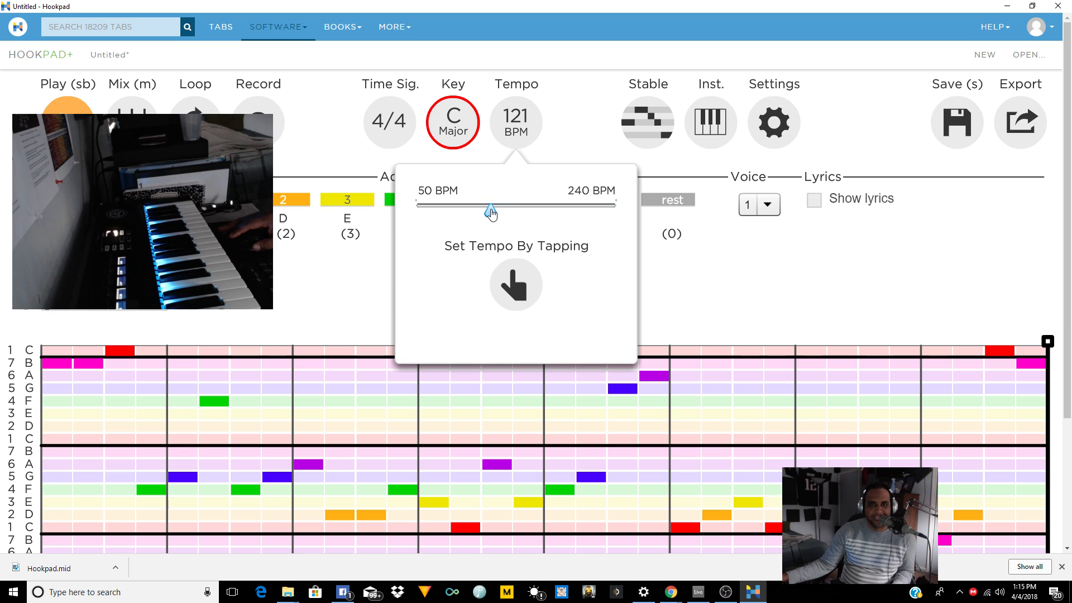
left_click_drag(491, 210, 490, 212)
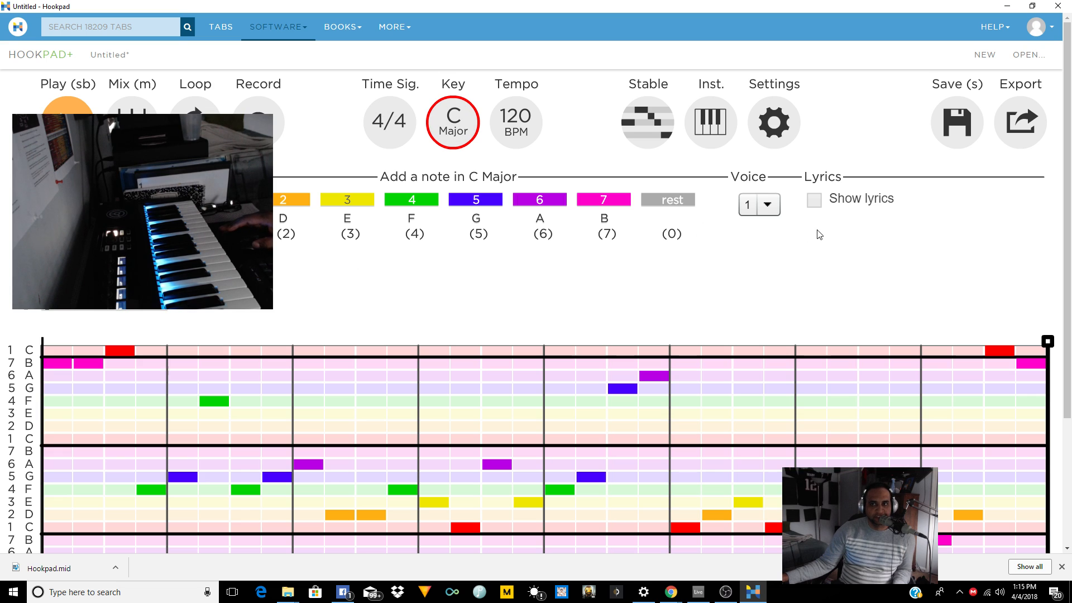
mouse_move(683, 235)
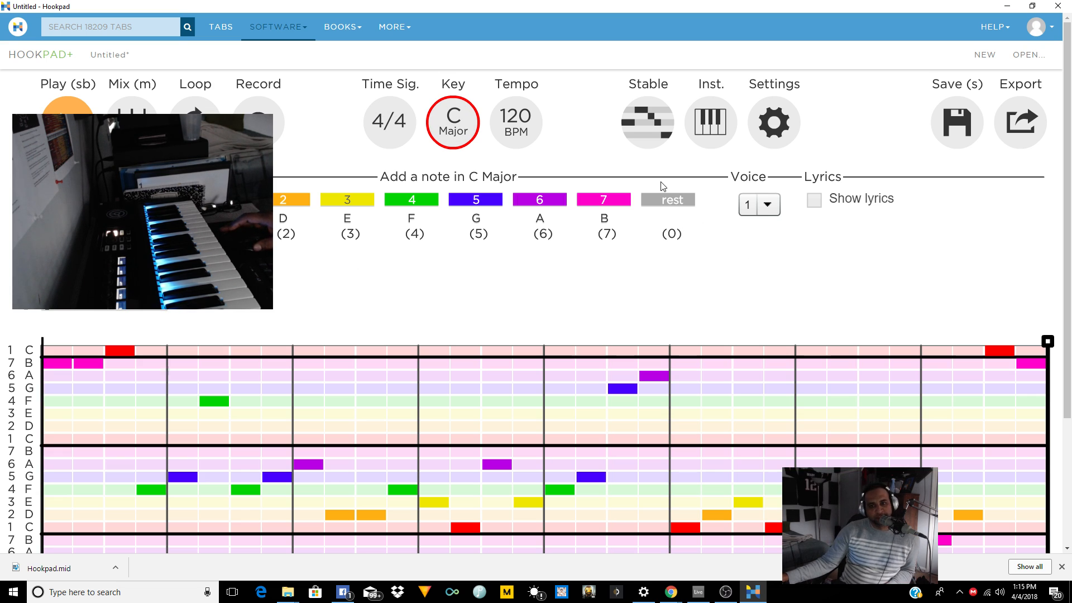
- Select a chord in the chord track to return to chord editing
scroll("down", 3)
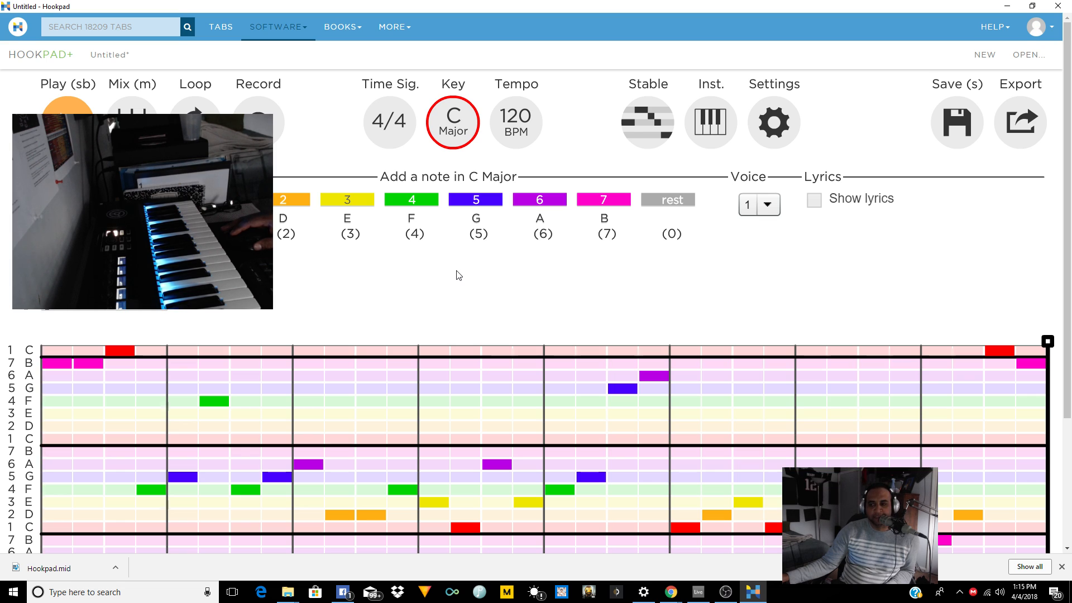
mouse_move(489, 260)
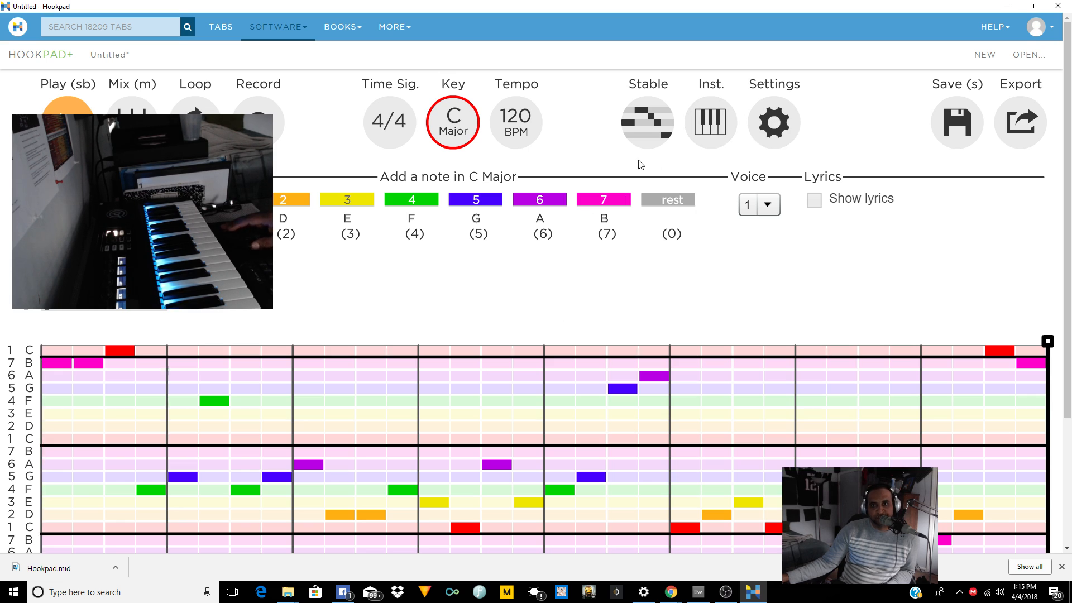
left_click(710, 122)
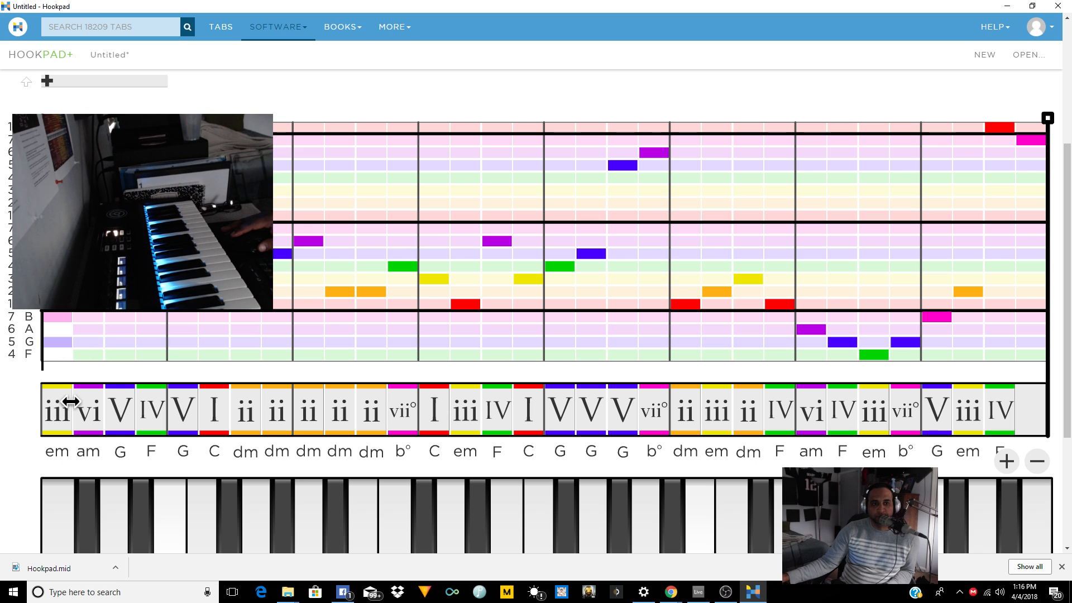
left_click(87, 410)
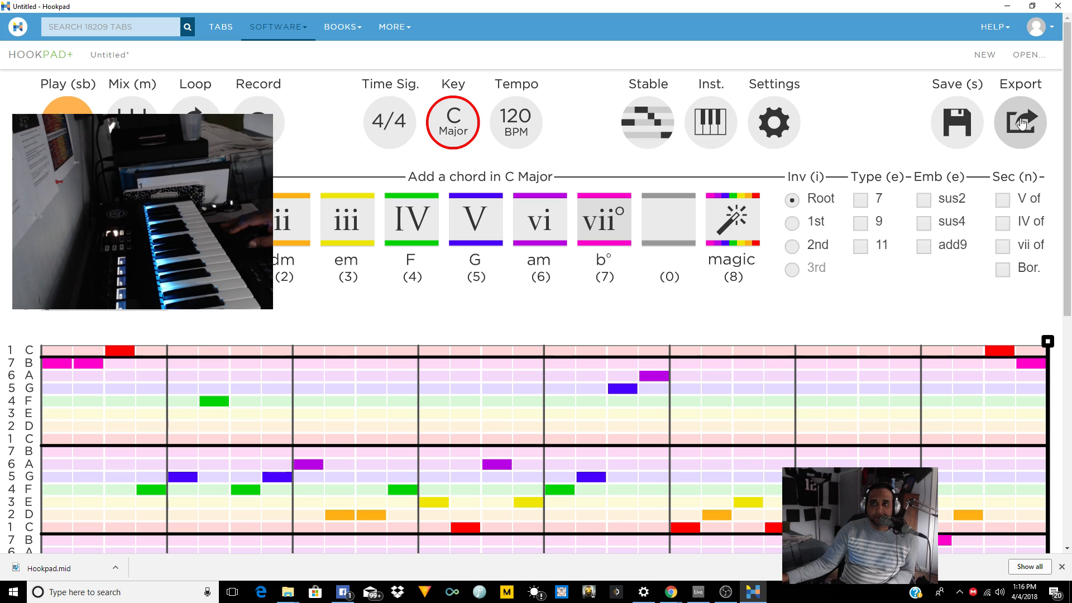
- Export the song as 'Hookpad (1).mid' to the Desktop and switch to Ableton Live
left_click(1019, 123)
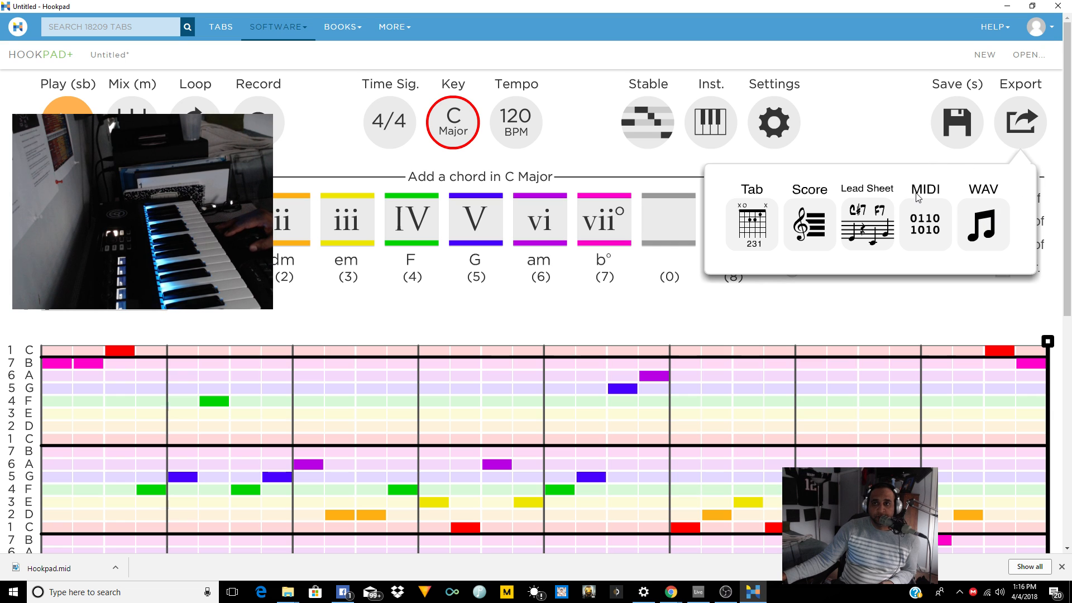
left_click(925, 225)
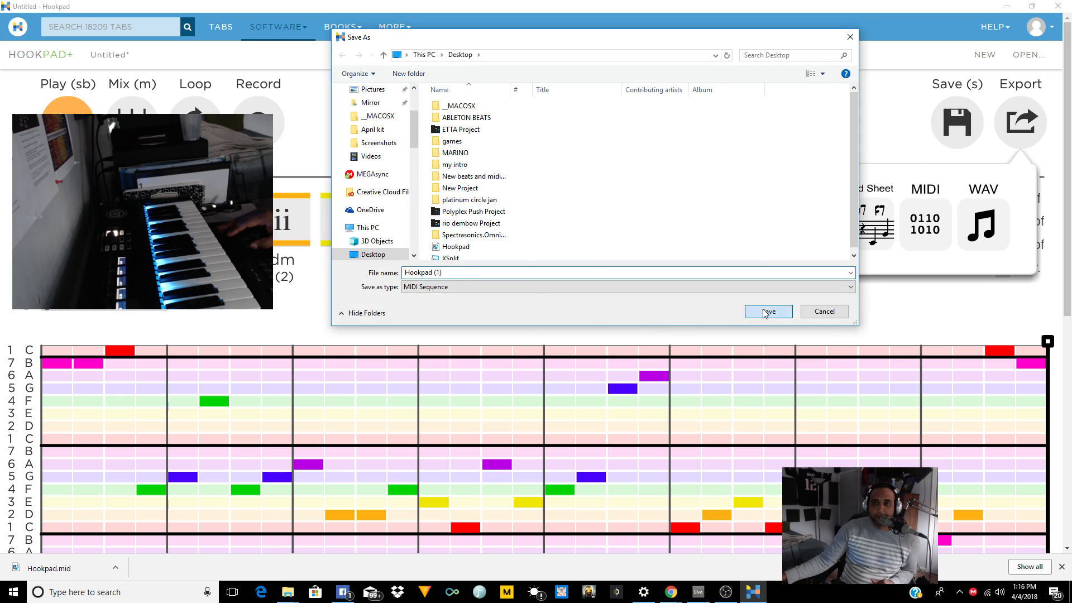
left_click(767, 311)
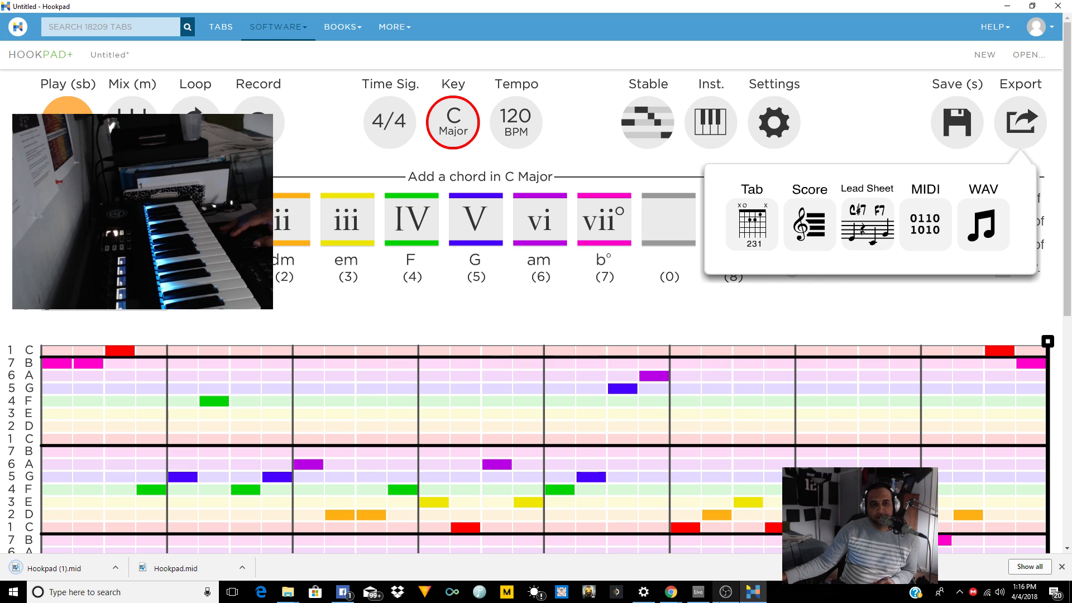
left_click(697, 592)
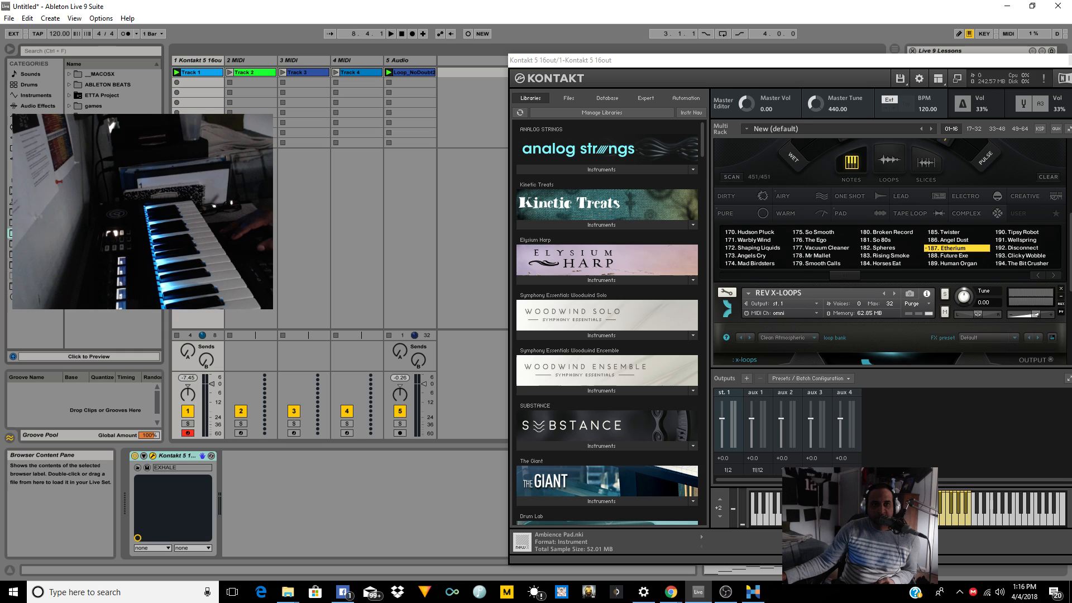
- Expand Kontakt's REV X-Loops instrument controls, play the set, then stop playback
left_click(197, 73)
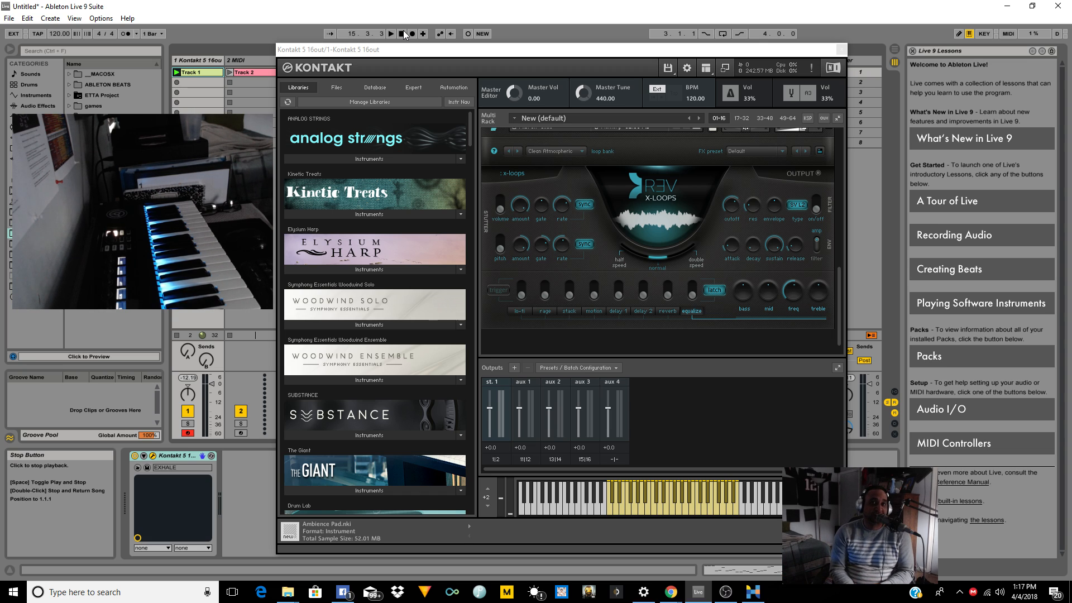
left_click(407, 33)
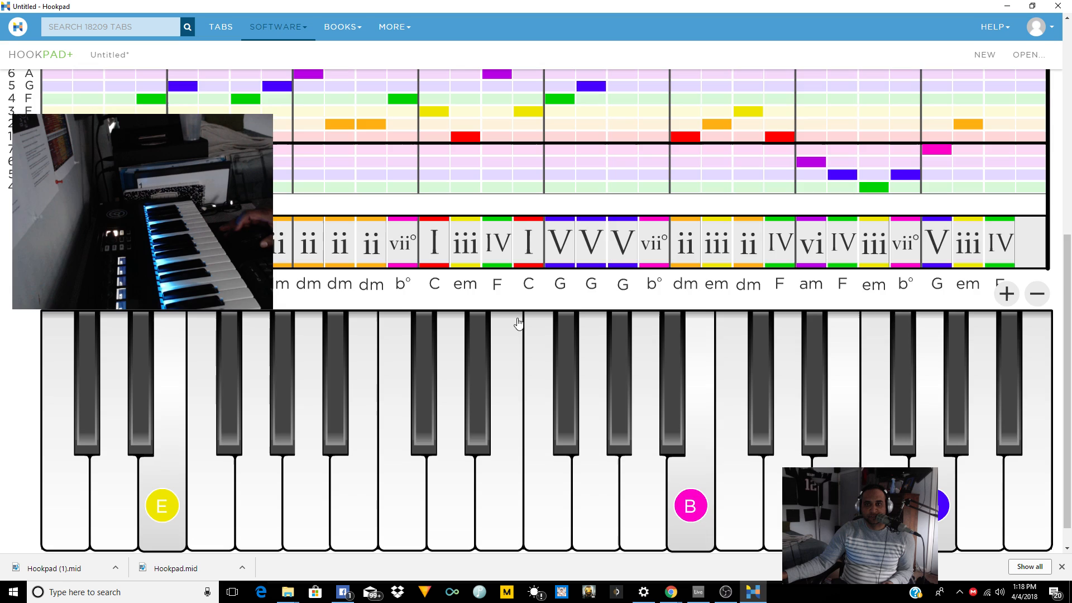
- Start a new Hookpad song, discarding the unsaved progression at the leave-site prompt
left_click(1020, 122)
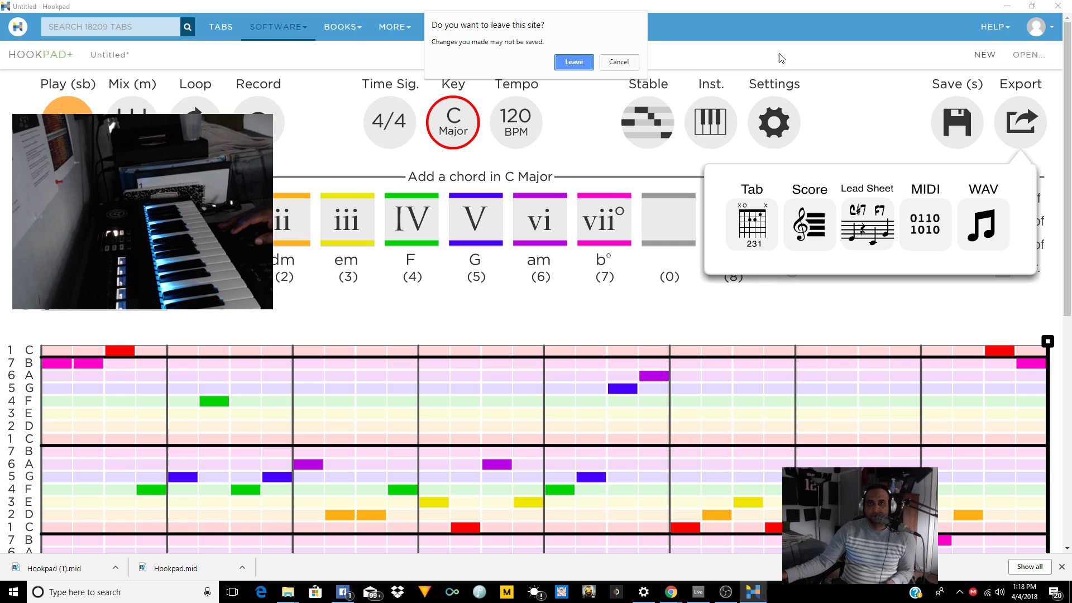
left_click(573, 61)
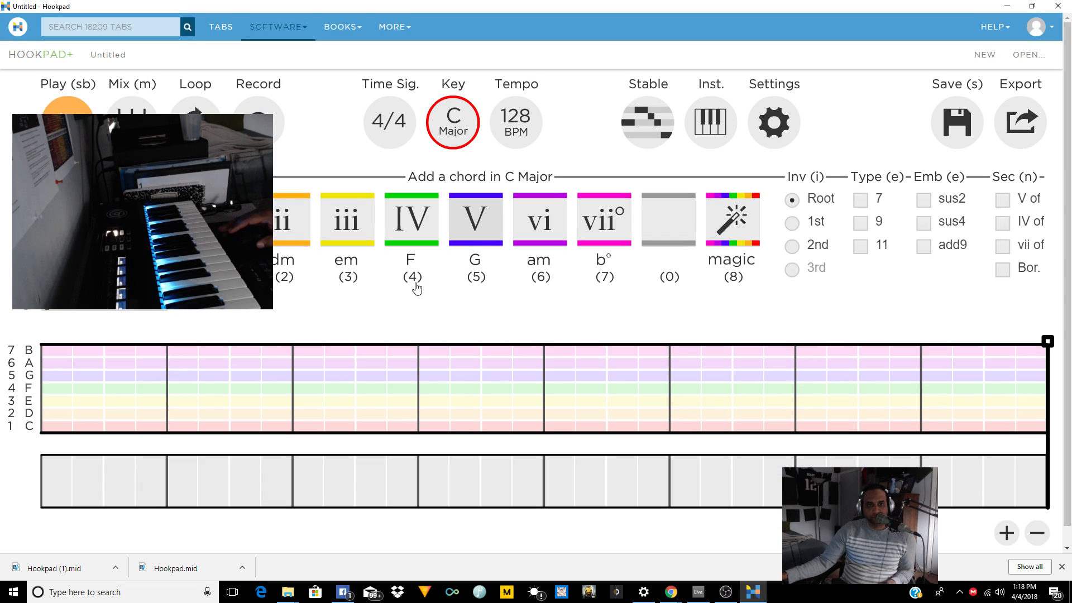
mouse_move(464, 491)
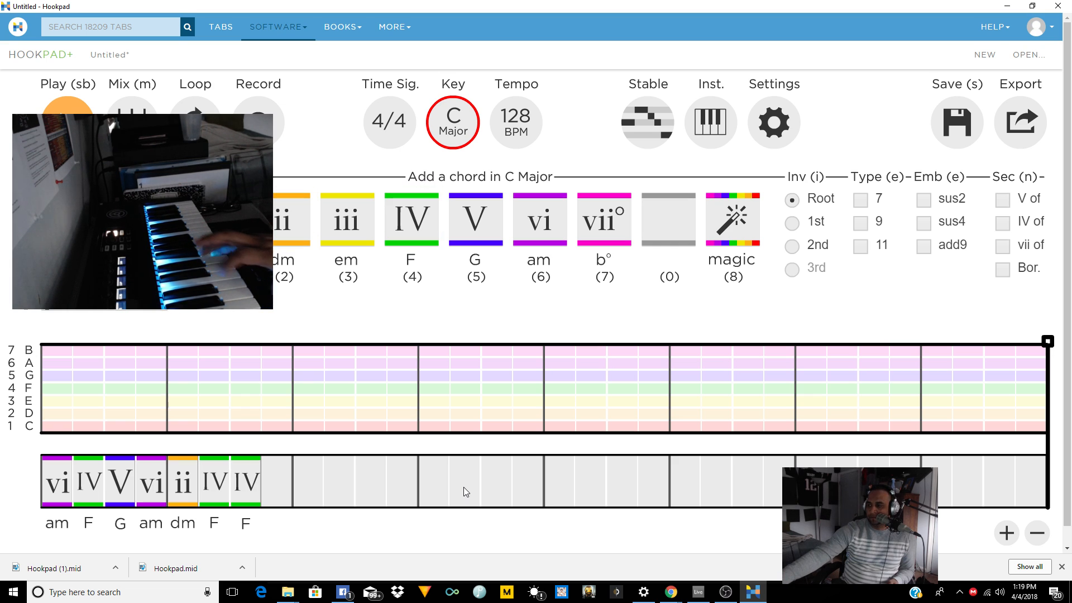
- Fill the timeline with chords vi, IV, V, vi, ii, IV, IV, vi, vii°
left_click(603, 219)
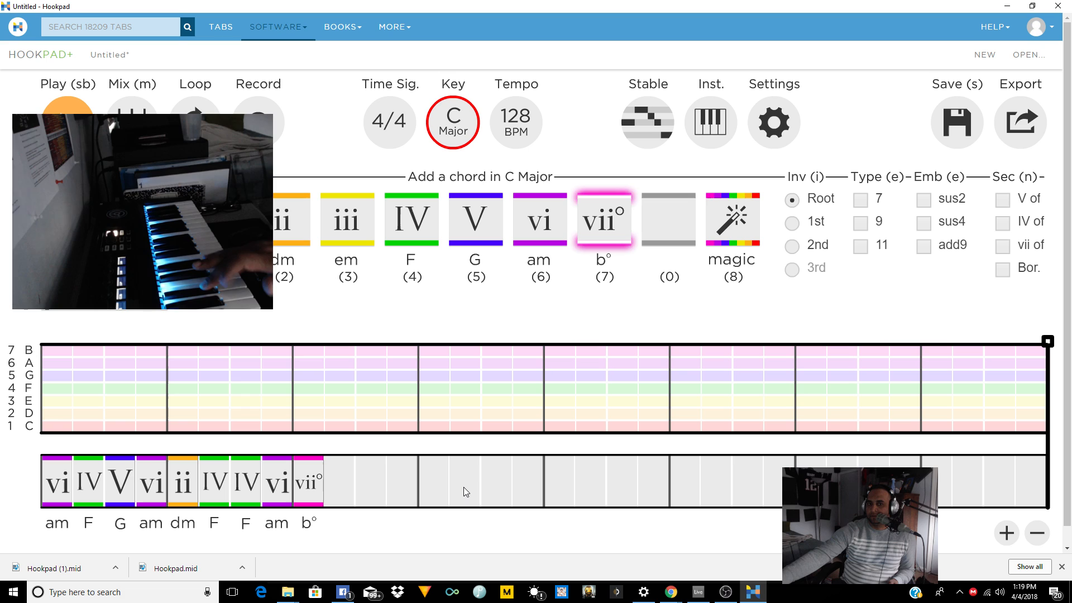
left_click(603, 219)
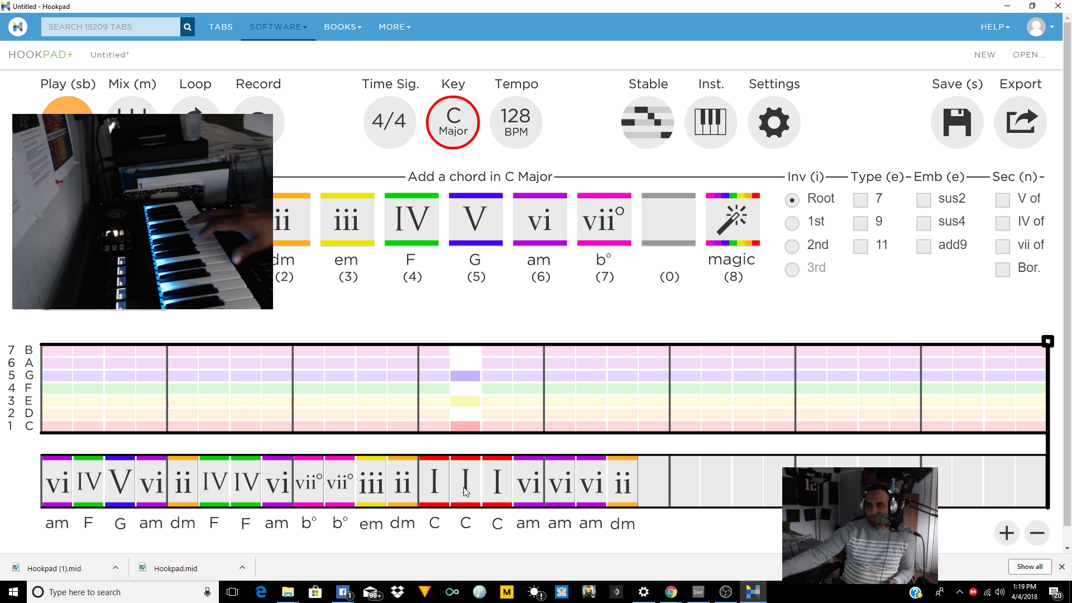
left_click(474, 218)
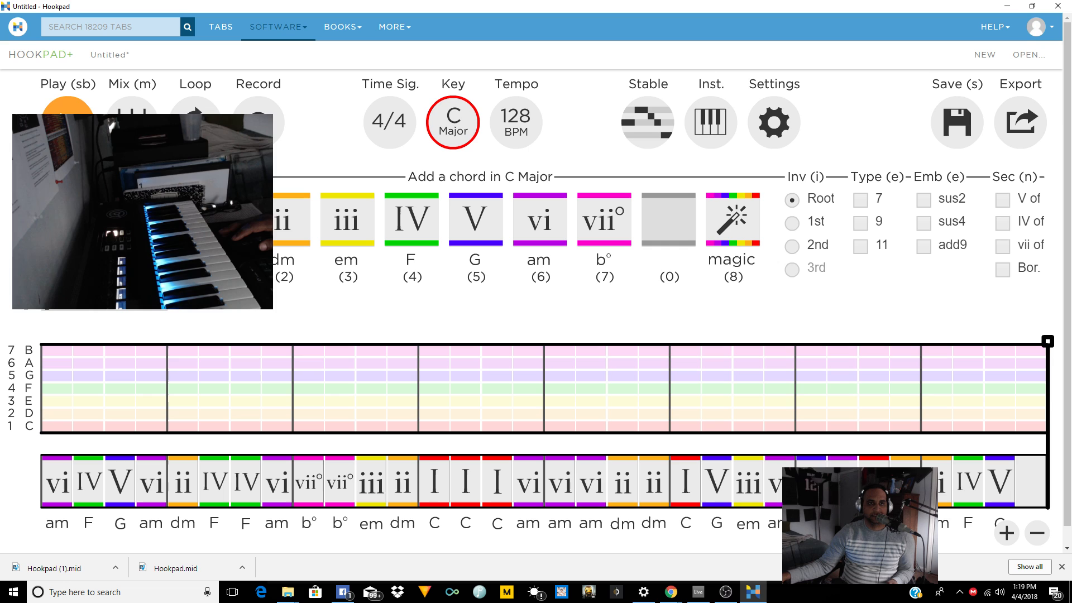
left_click(67, 84)
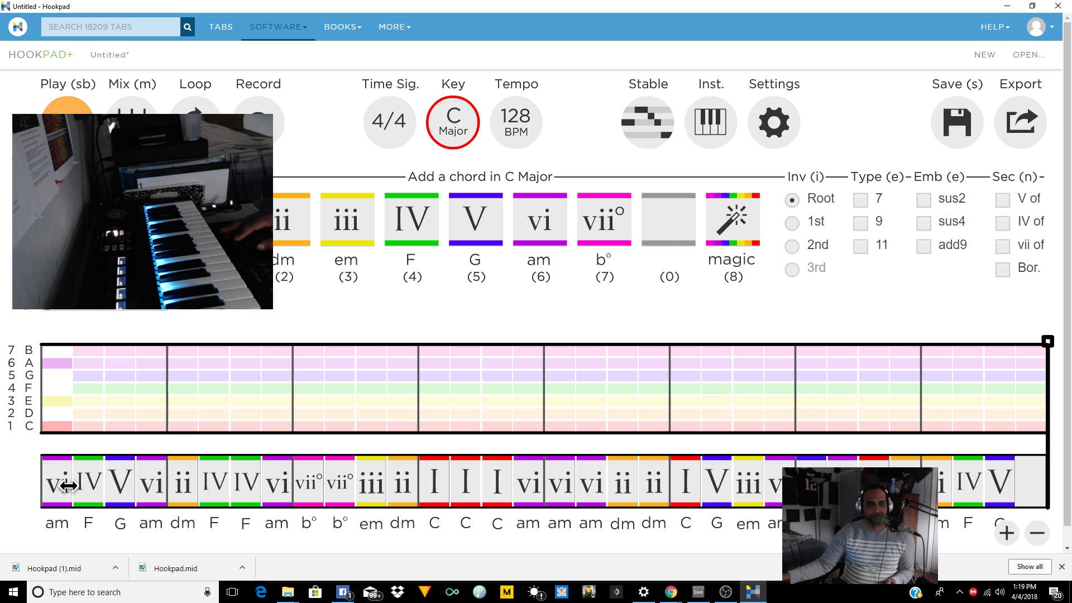
- Lengthen the opening vi chord and slow the tempo down to 92 BPM
left_click(95, 482)
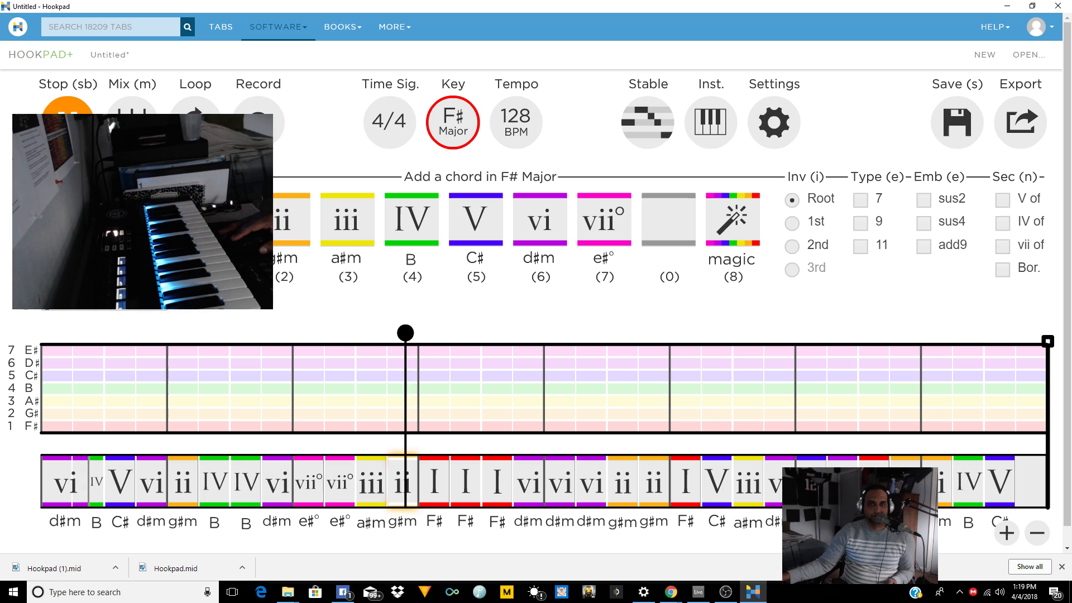
left_click(514, 122)
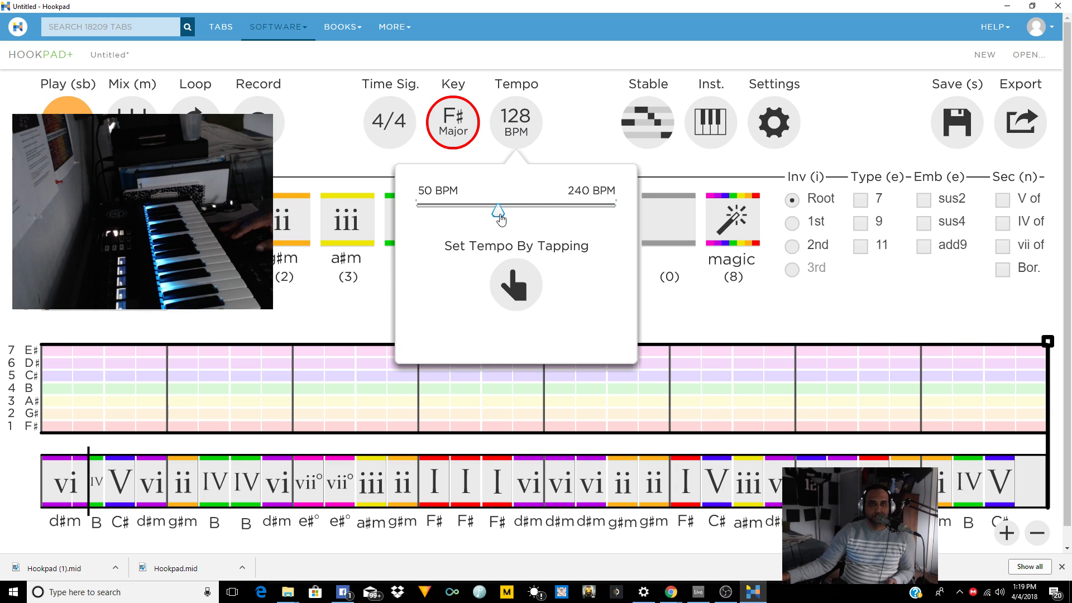
left_click_drag(498, 207, 470, 208)
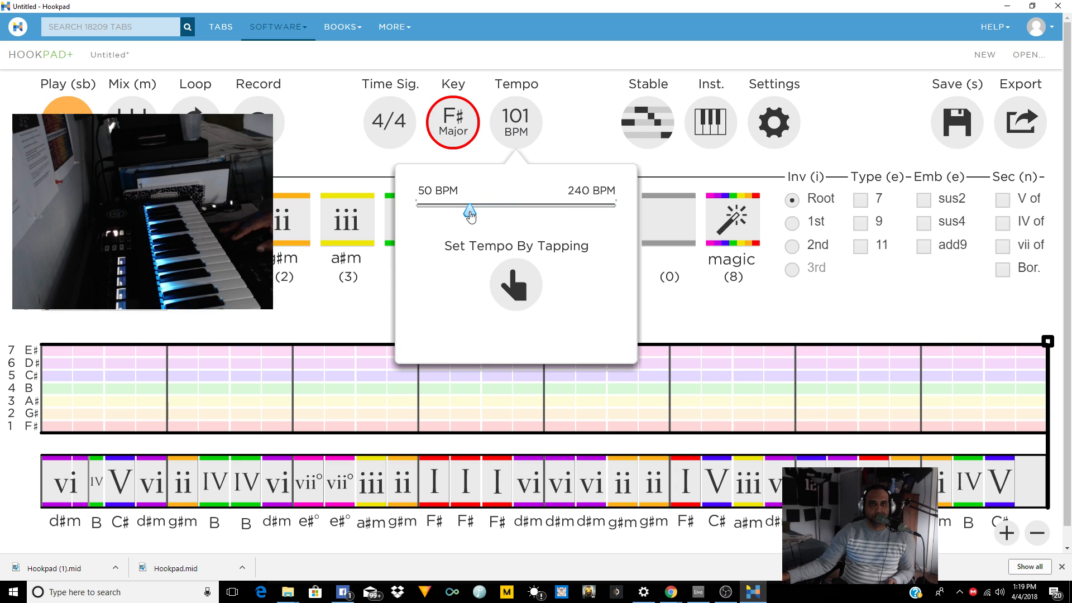
left_click_drag(470, 207, 460, 212)
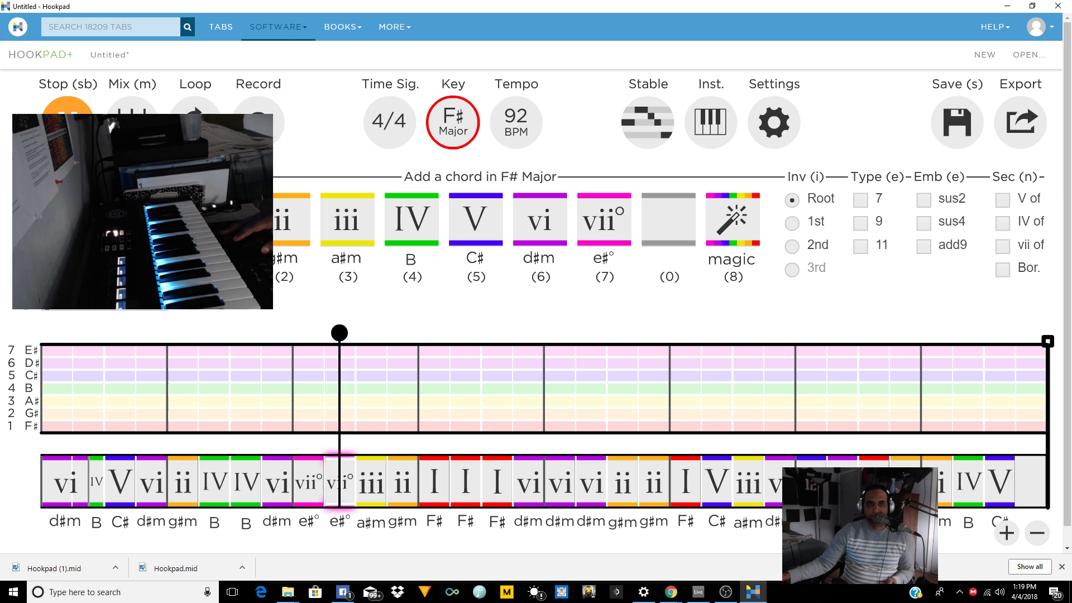
- Stop playback of the F# major progression and open the track instrument settings
left_click(434, 480)
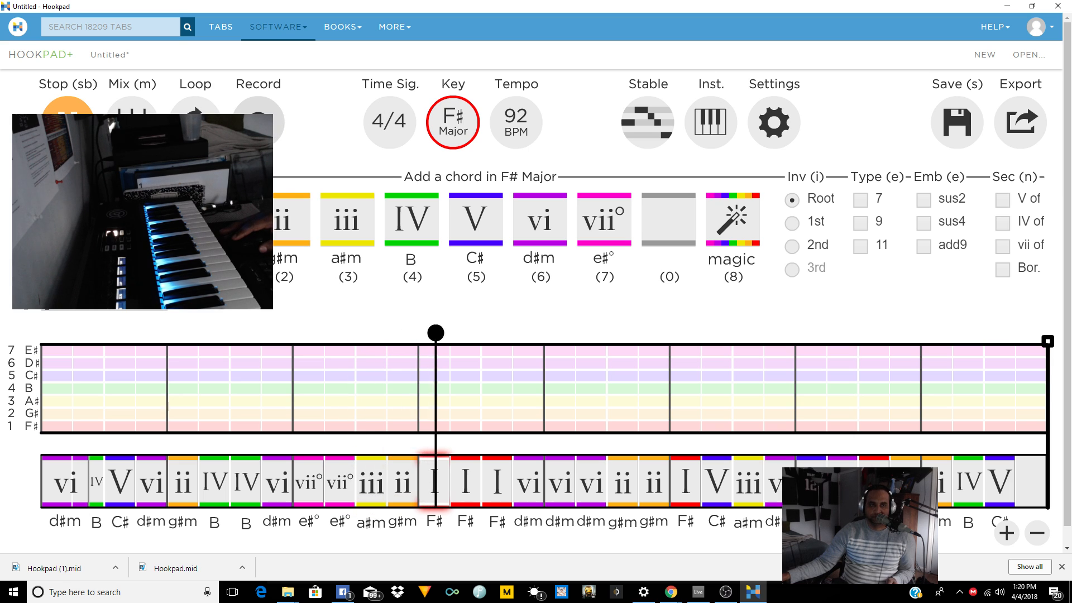
left_click(66, 103)
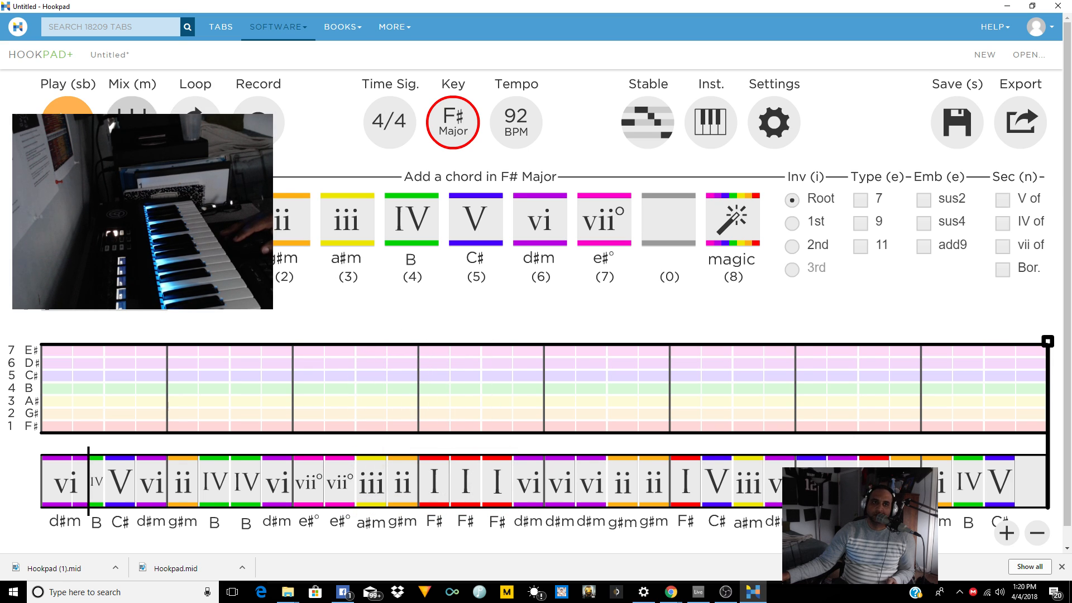
left_click(710, 122)
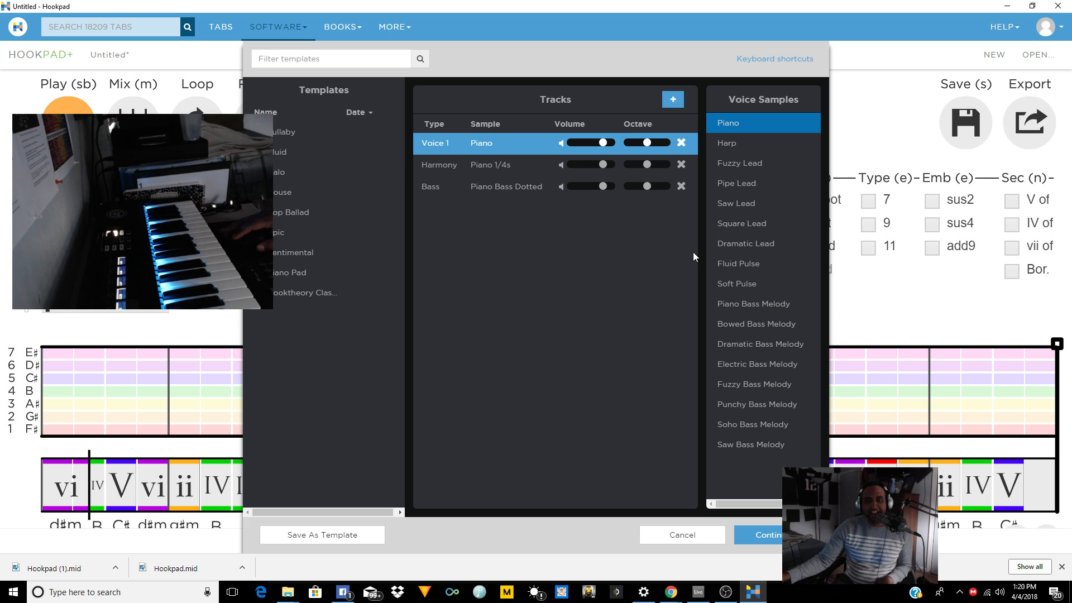
mouse_move(635, 66)
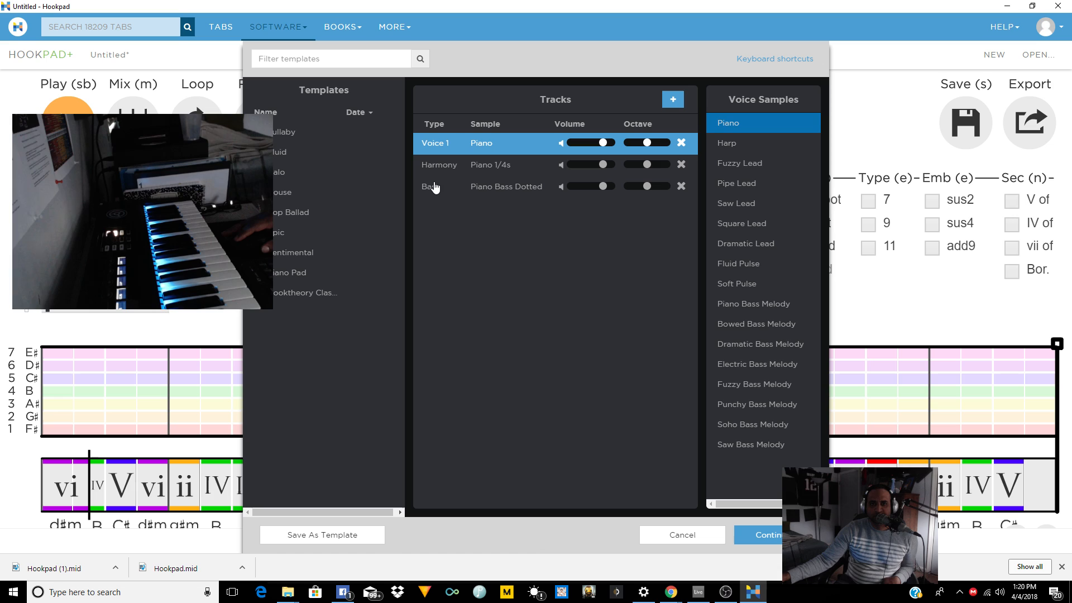
mouse_move(764, 146)
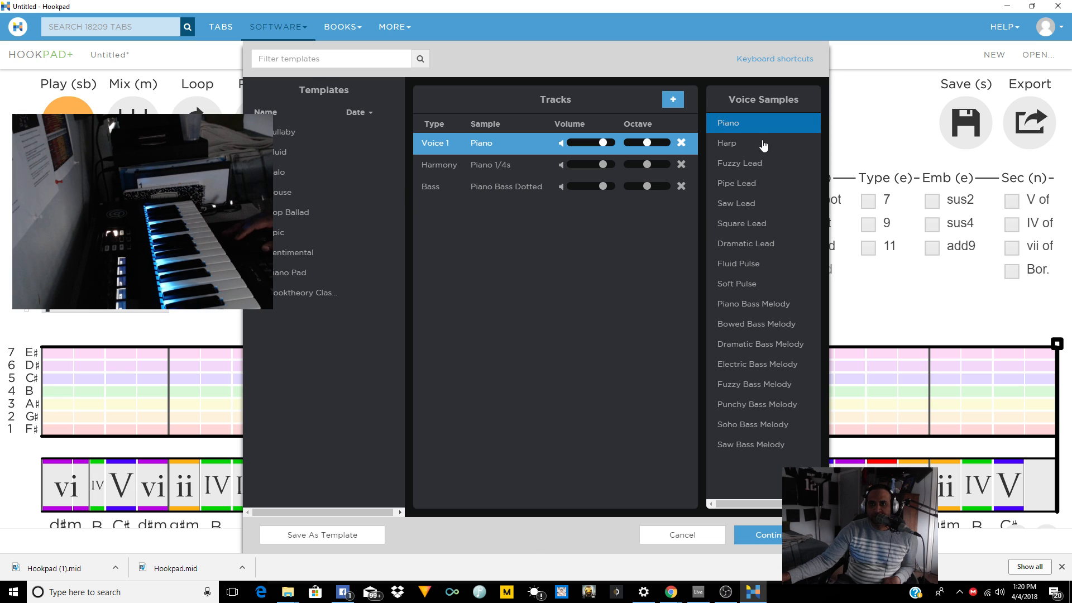
mouse_move(779, 65)
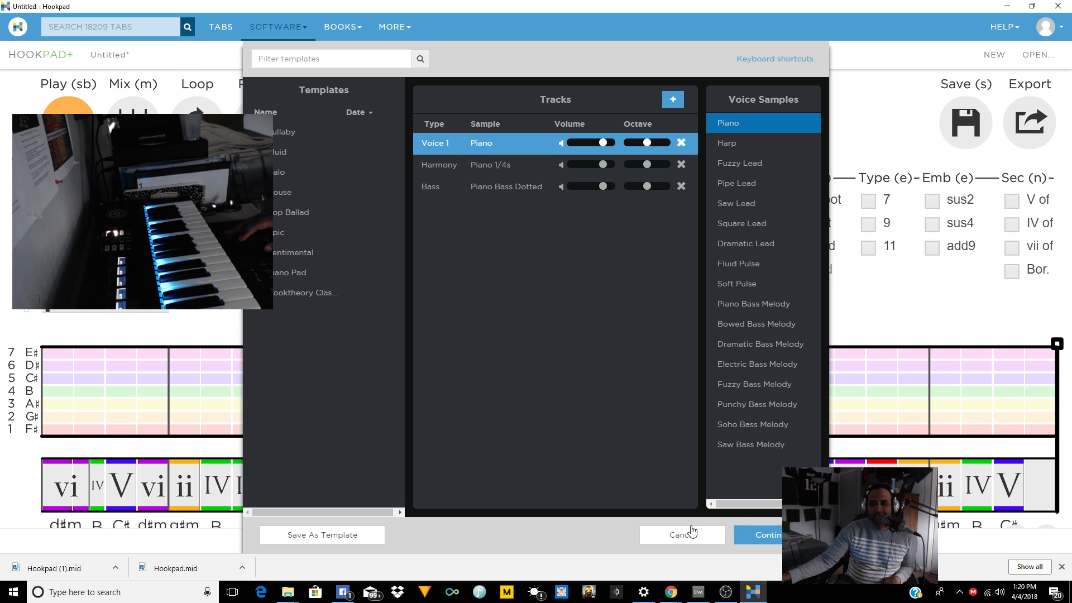
left_click(681, 535)
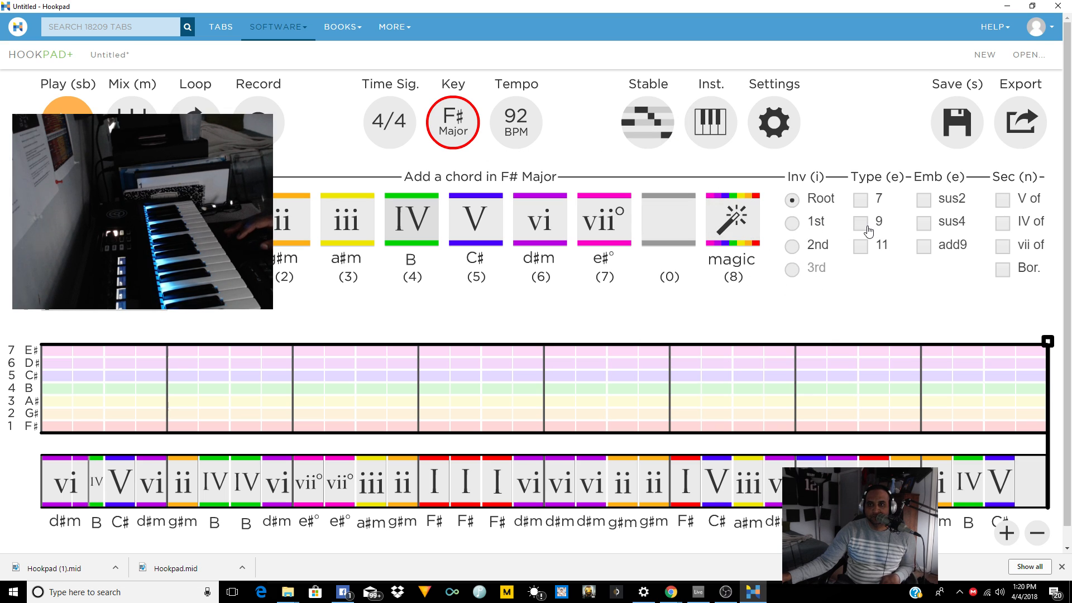
- Make the inserted chord an I9, then play the progression from the start and stop
left_click(861, 222)
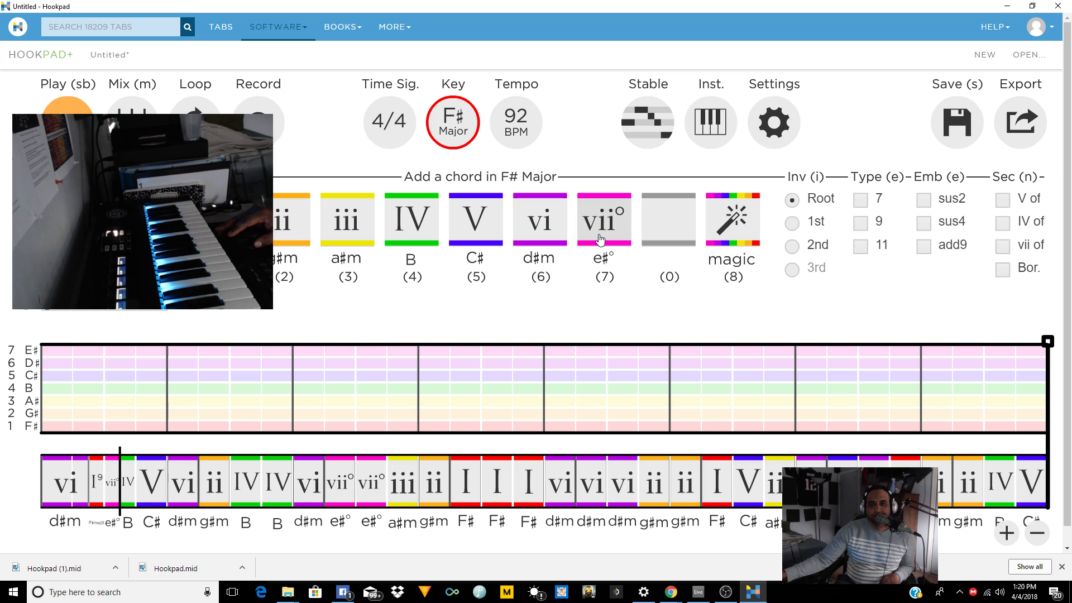
mouse_move(411, 219)
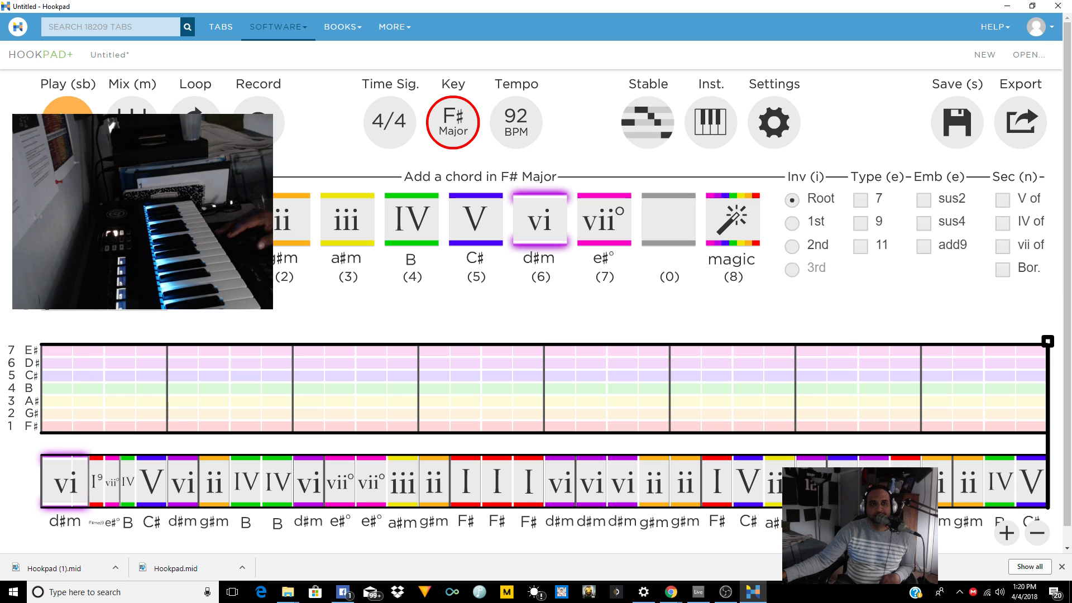
left_click(66, 103)
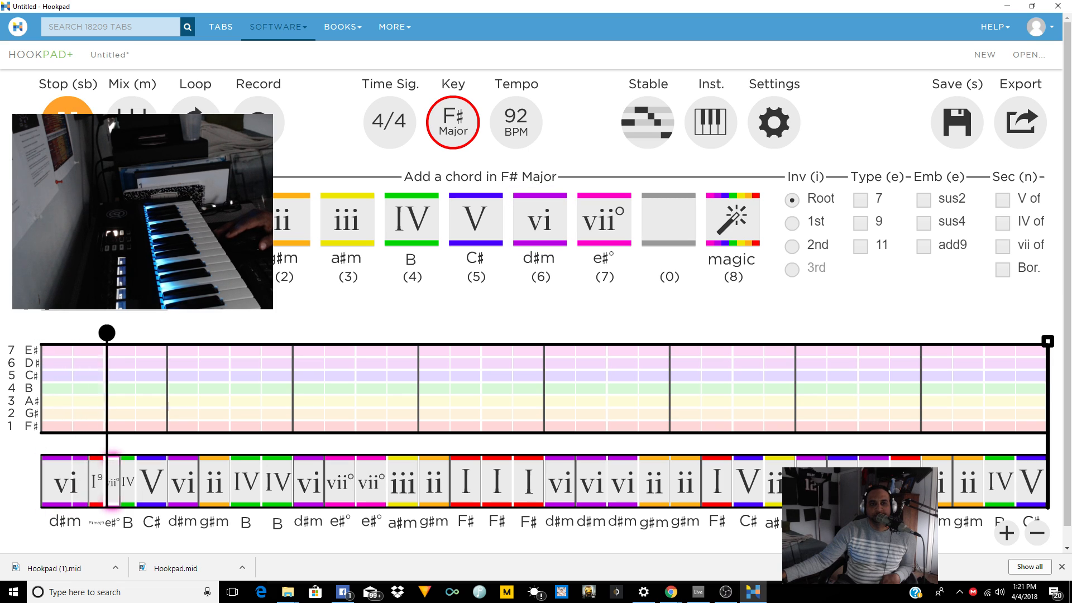
left_click(213, 480)
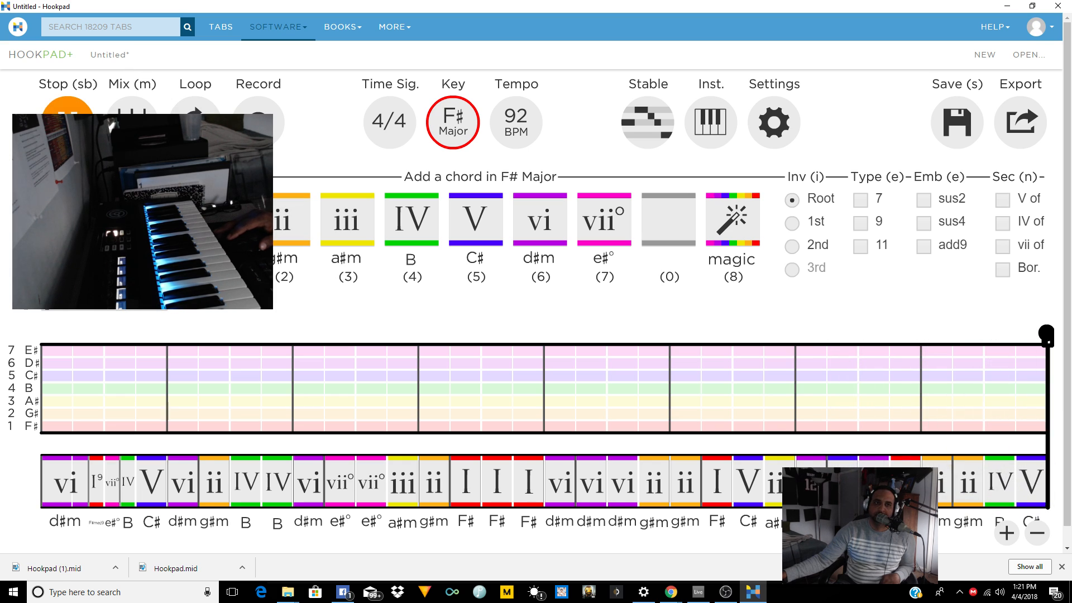
left_click(67, 113)
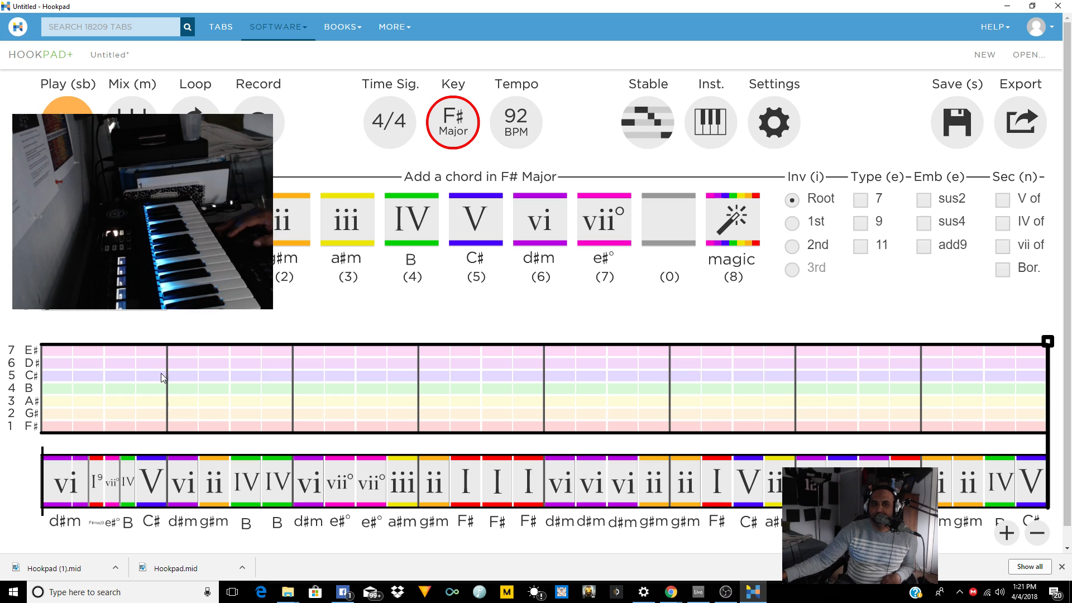
- Export the F# major progression as MIDI, saving Hookpad (2).mid to the Desktop
left_click(1019, 122)
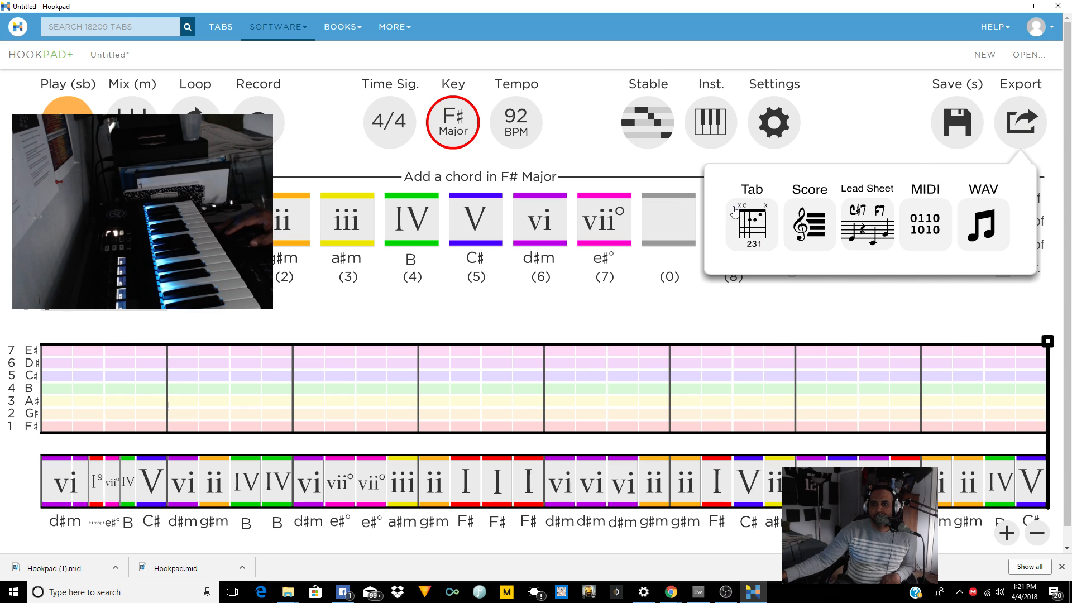
left_click(925, 224)
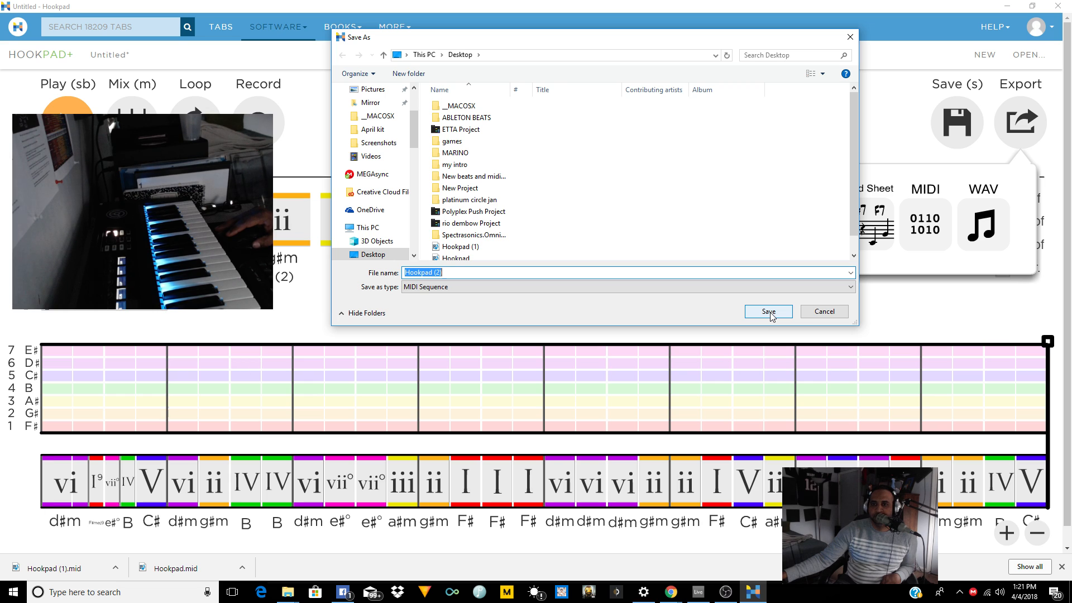
left_click(767, 311)
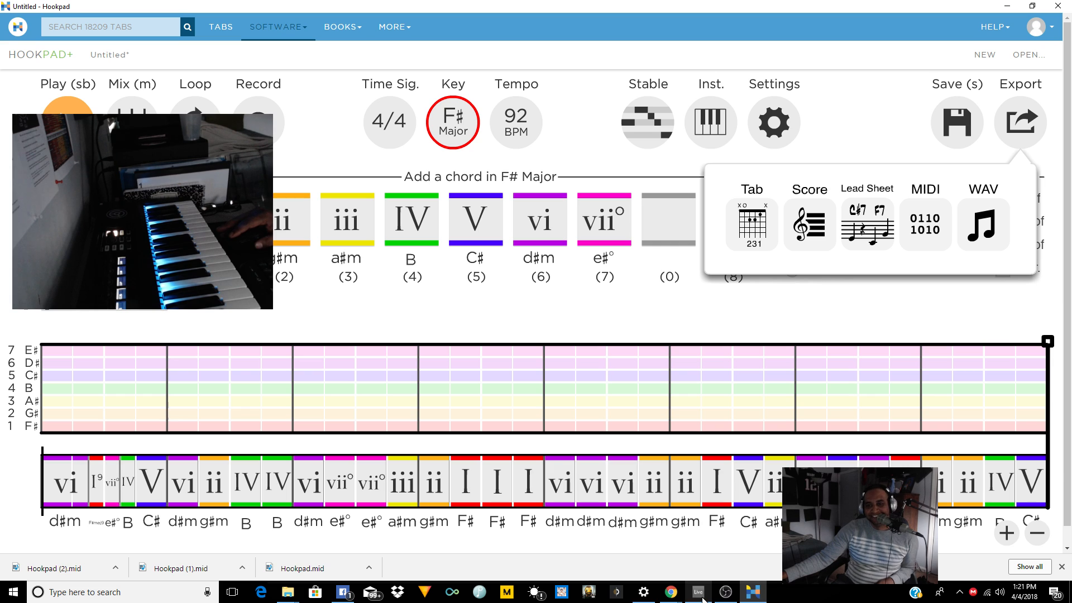
- Bring Ableton Live forward and show Track 1's Kontakt window with REV X-Loops
left_click(697, 591)
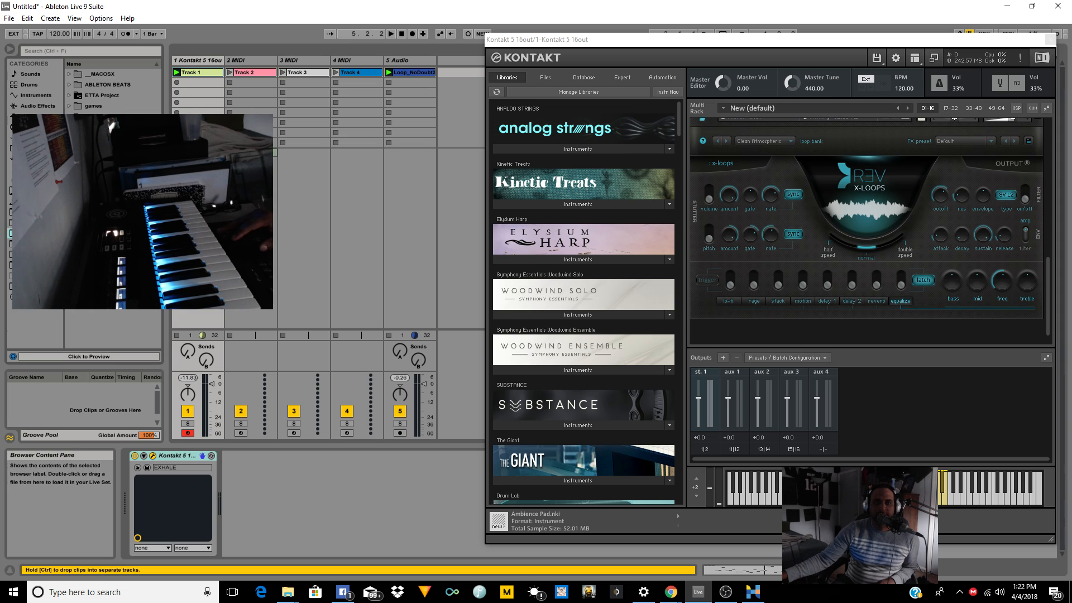
left_click(197, 82)
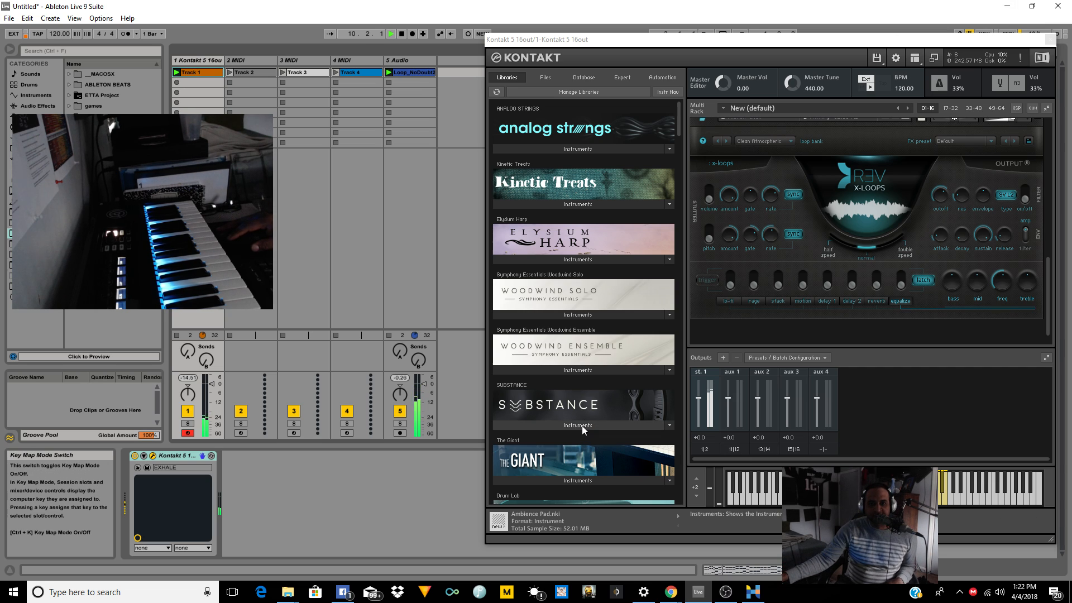
- Expand Substance's Instruments folder in Kontakt's Libraries and load SUBSTANCE.nki
left_click(577, 426)
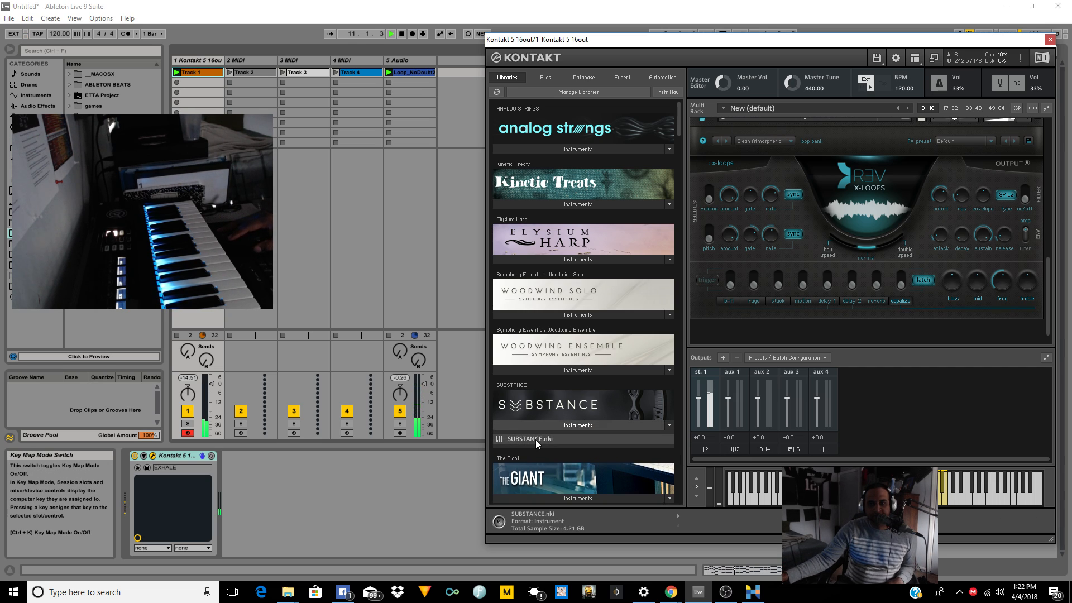
double_click(536, 439)
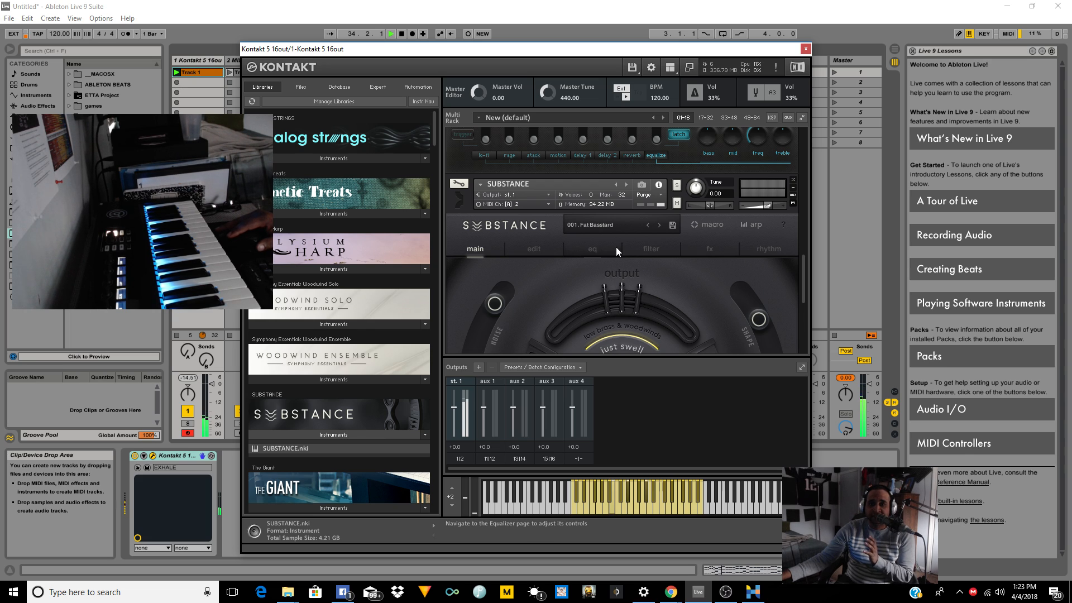
- Check Substance's eq tab, return to main, and open the preset list at 019. The Sheriff
left_click(590, 248)
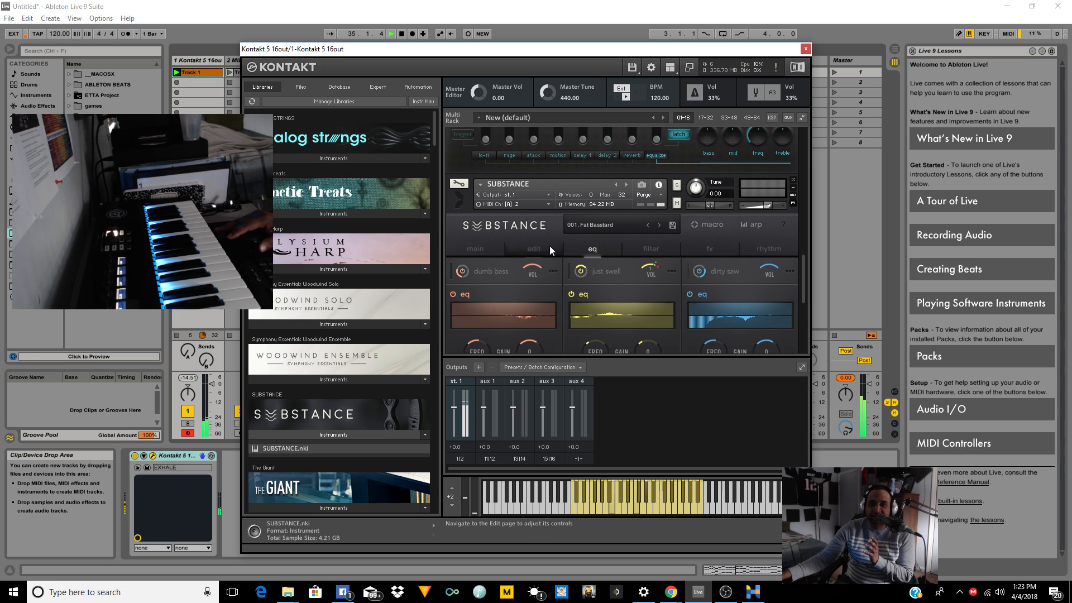
left_click(475, 248)
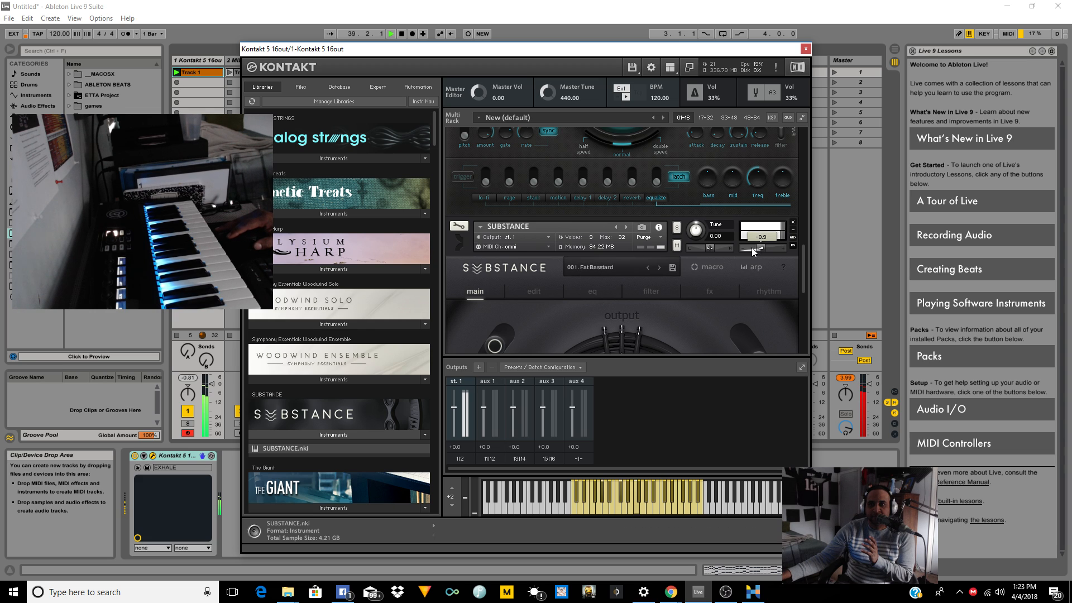
left_click(587, 267)
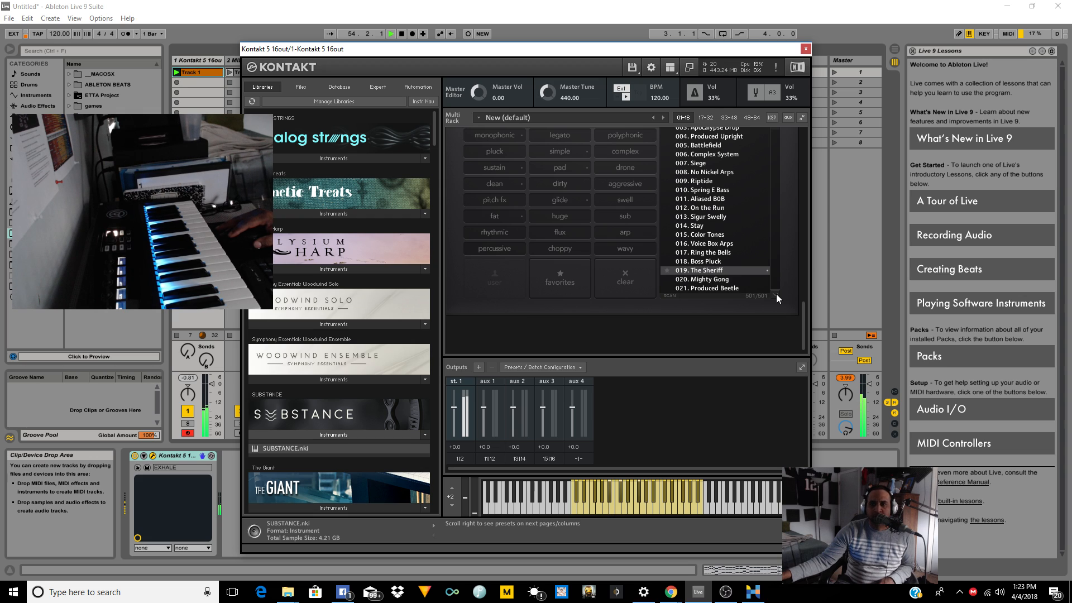
- Scroll Substance's presets to 282. Airy Sub and close the Kontakt window
scroll("down", 3)
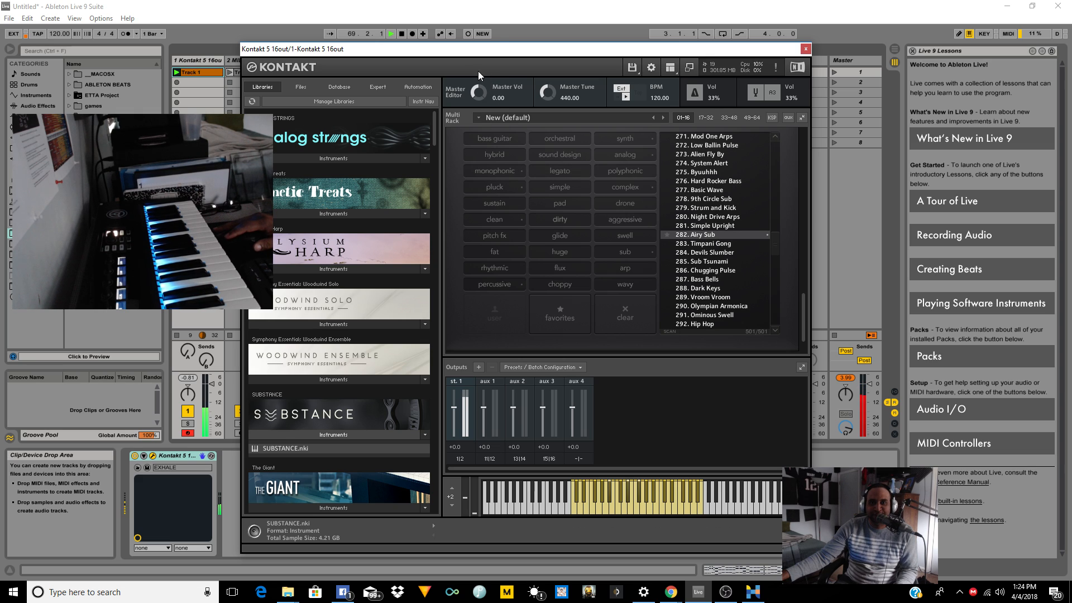
left_click(391, 34)
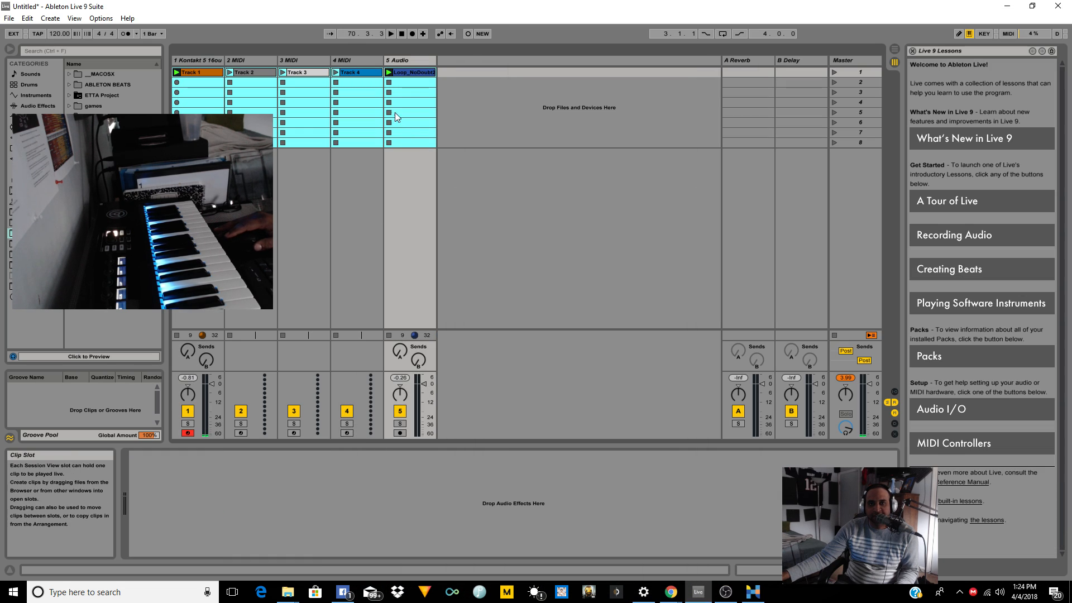
- Reopen Track 1's Kontakt window, still showing Substance's 282. Airy Sub preset
left_click(390, 33)
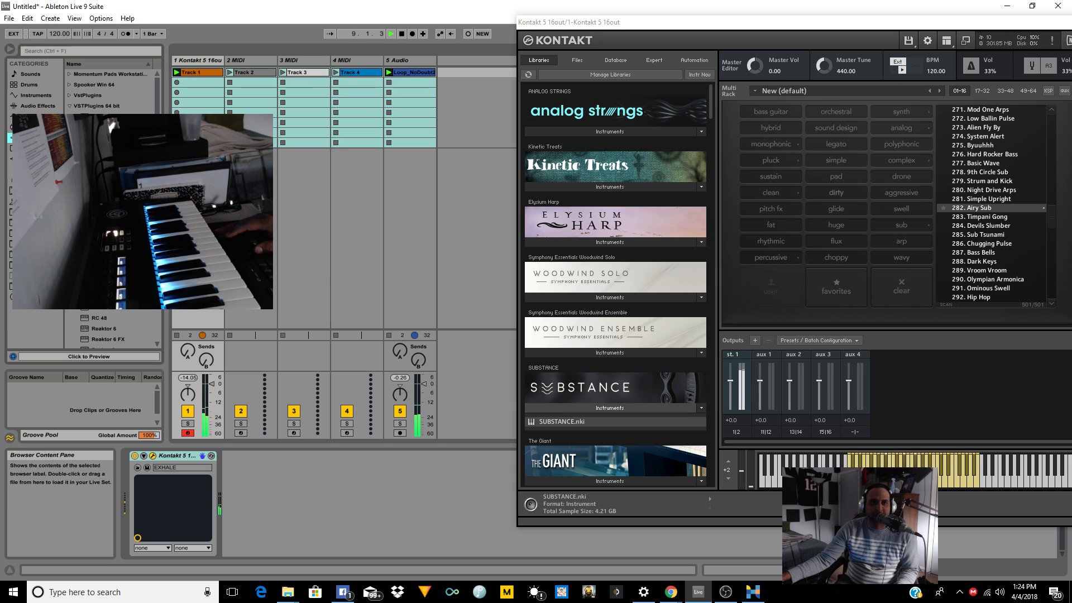
- Open Plug-ins > VstPlugins in the browser and add HalfTime after Kontakt on Track 1
left_click(95, 106)
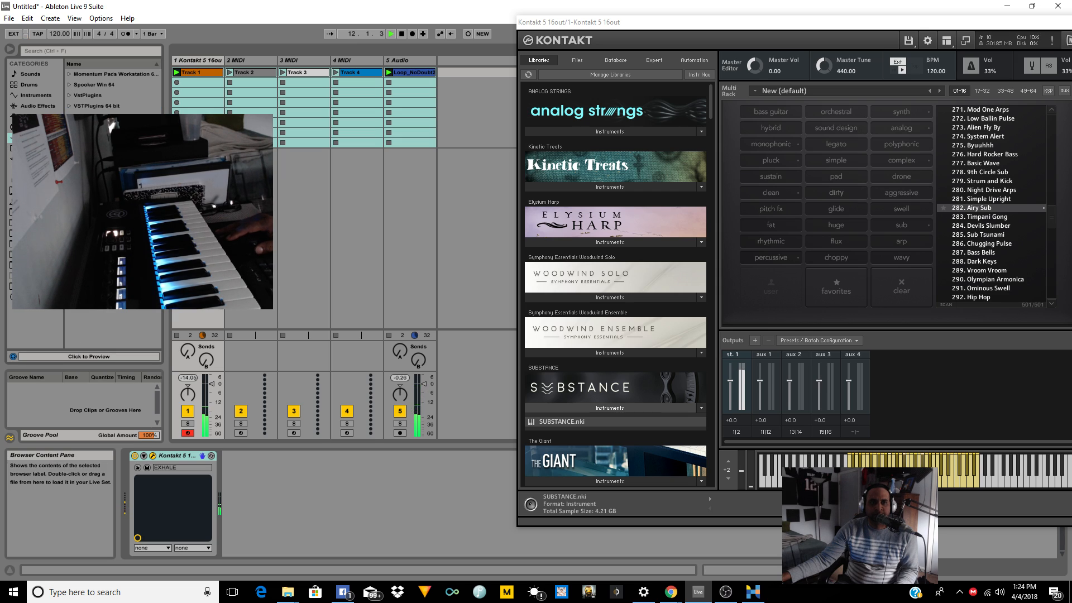
left_click(88, 96)
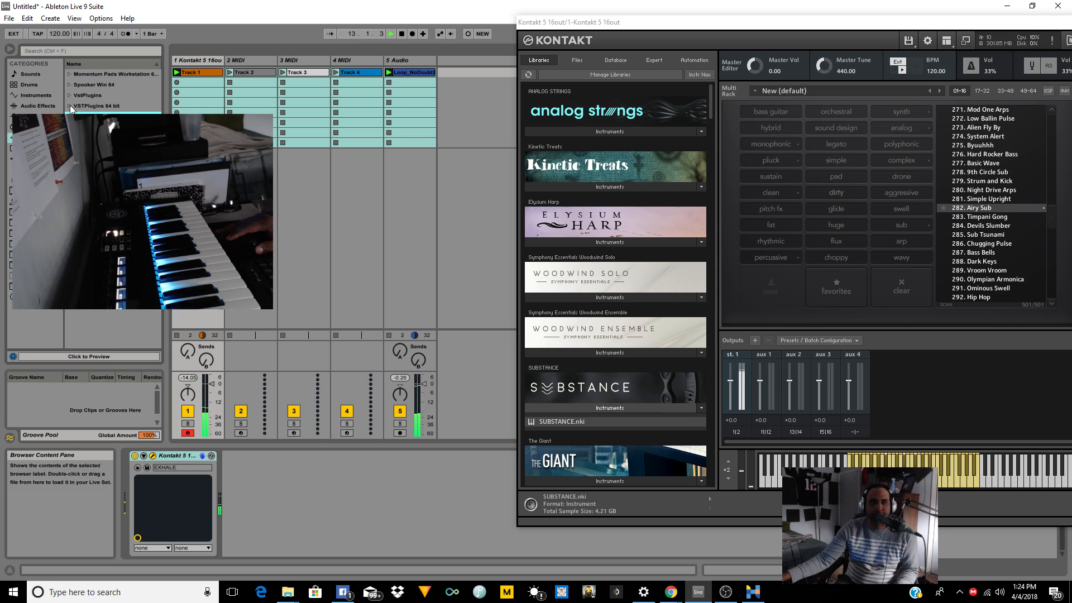
left_click(70, 106)
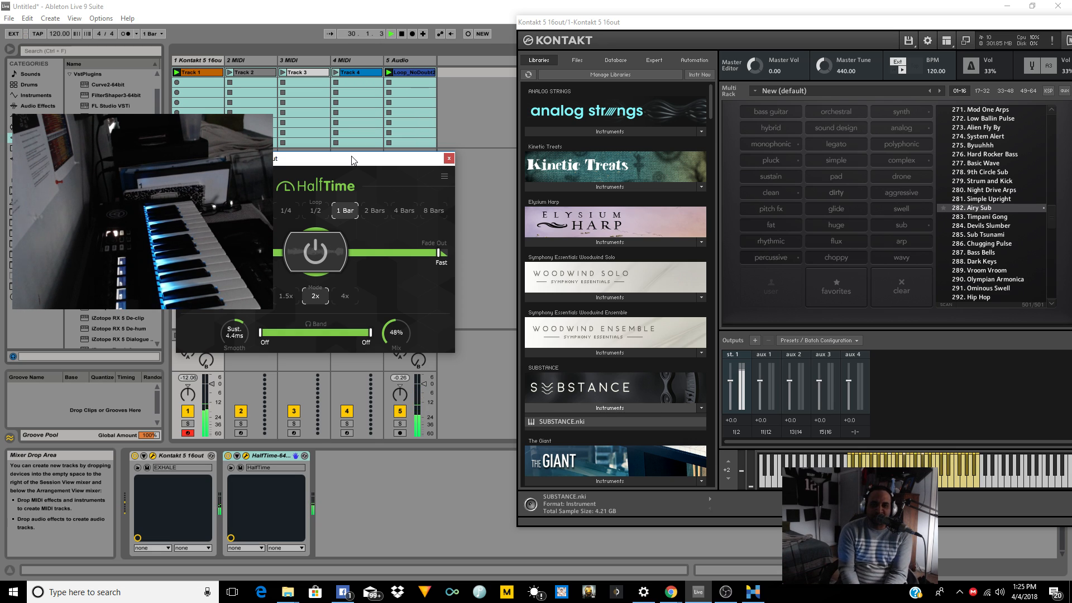
- Listen to Airy Sub through HalfTime at 2x, then stop playback at bar 31
left_click(390, 33)
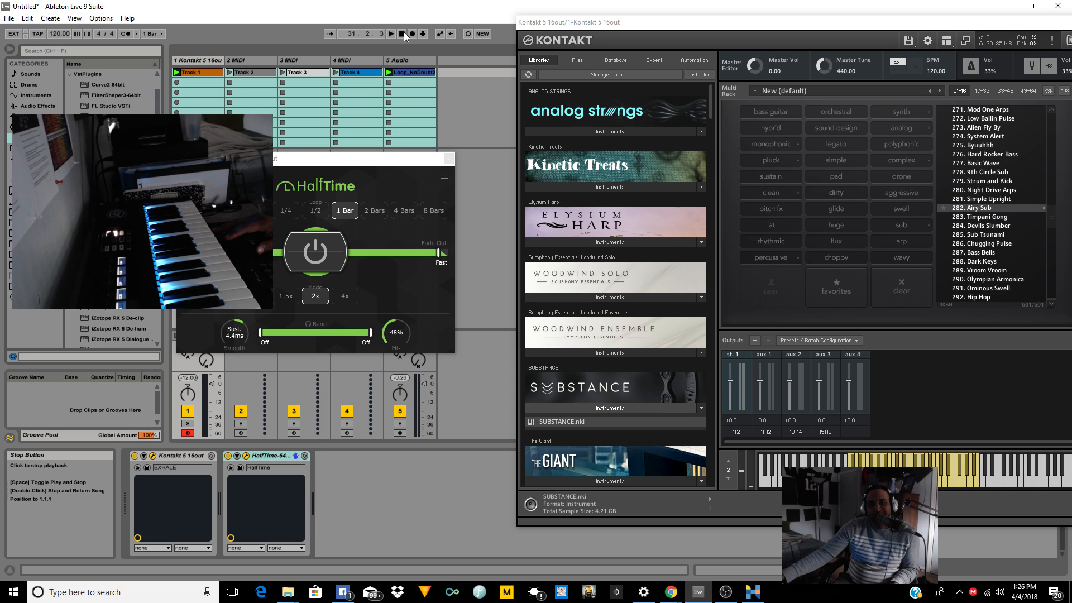
left_click(401, 34)
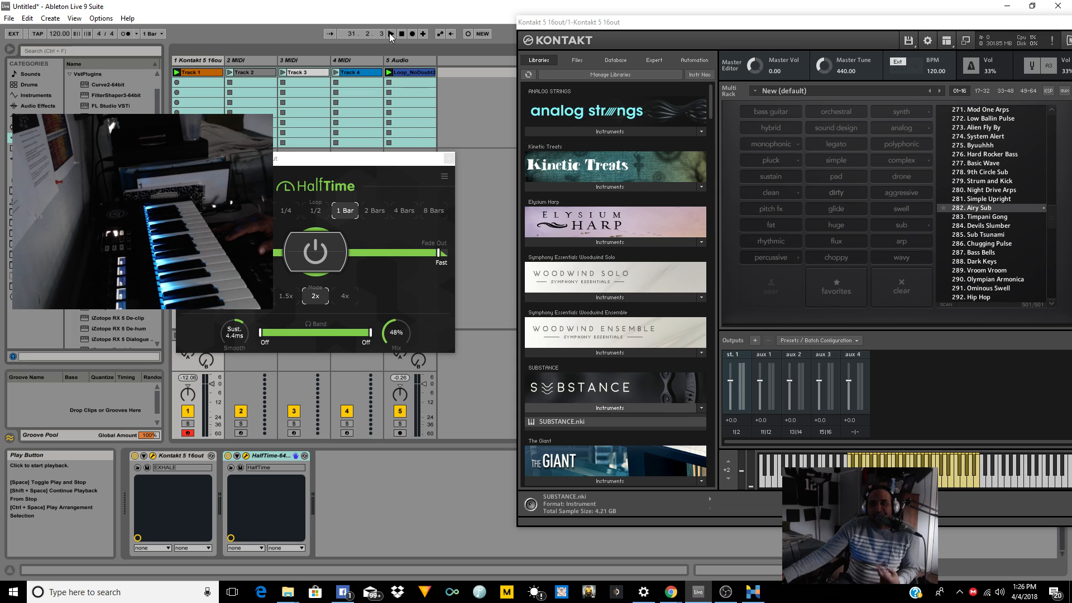